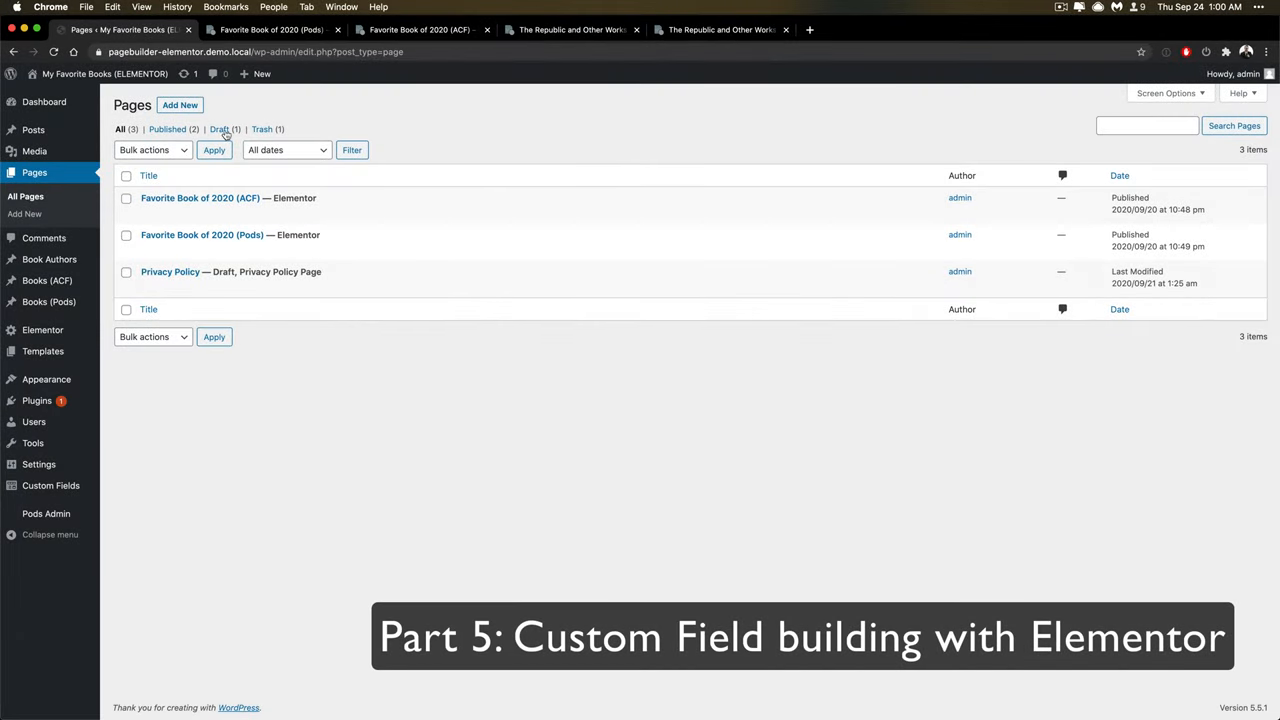
mouse_move(270, 30)
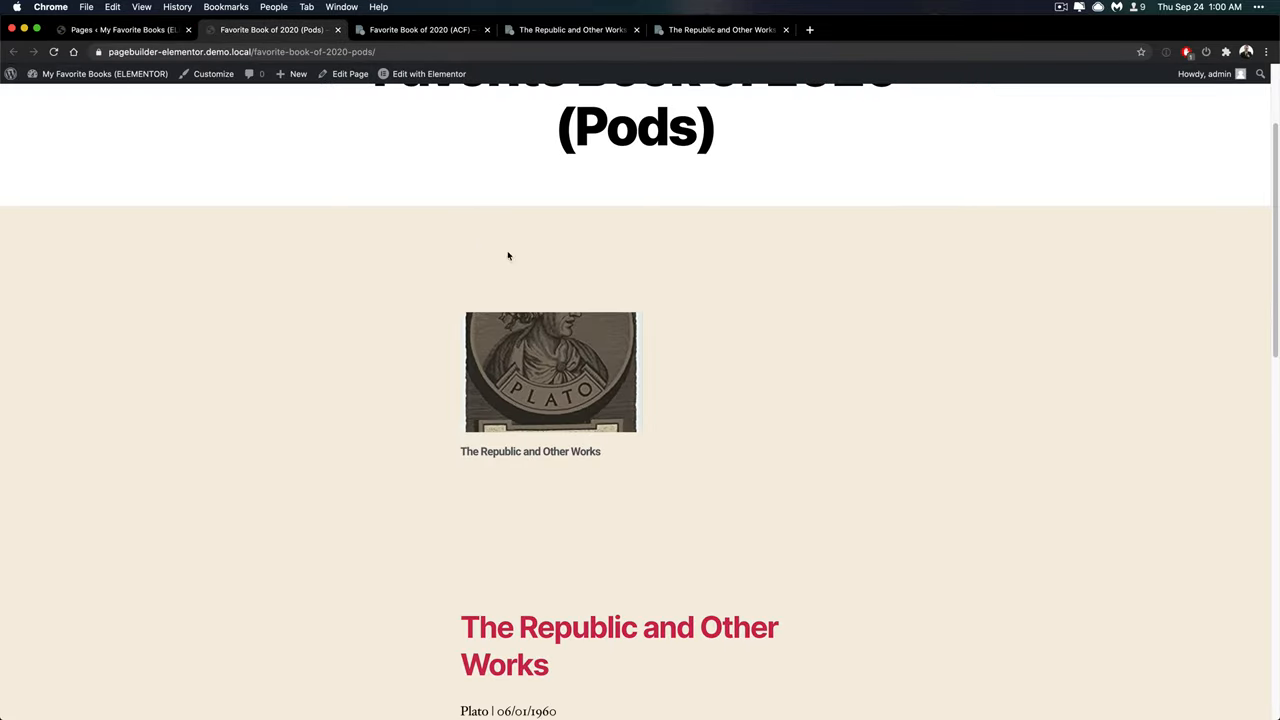
Scroll through the live Favorite Book of 2020 (Pods) page showing The Republic and Other Works.
scroll("up", 3)
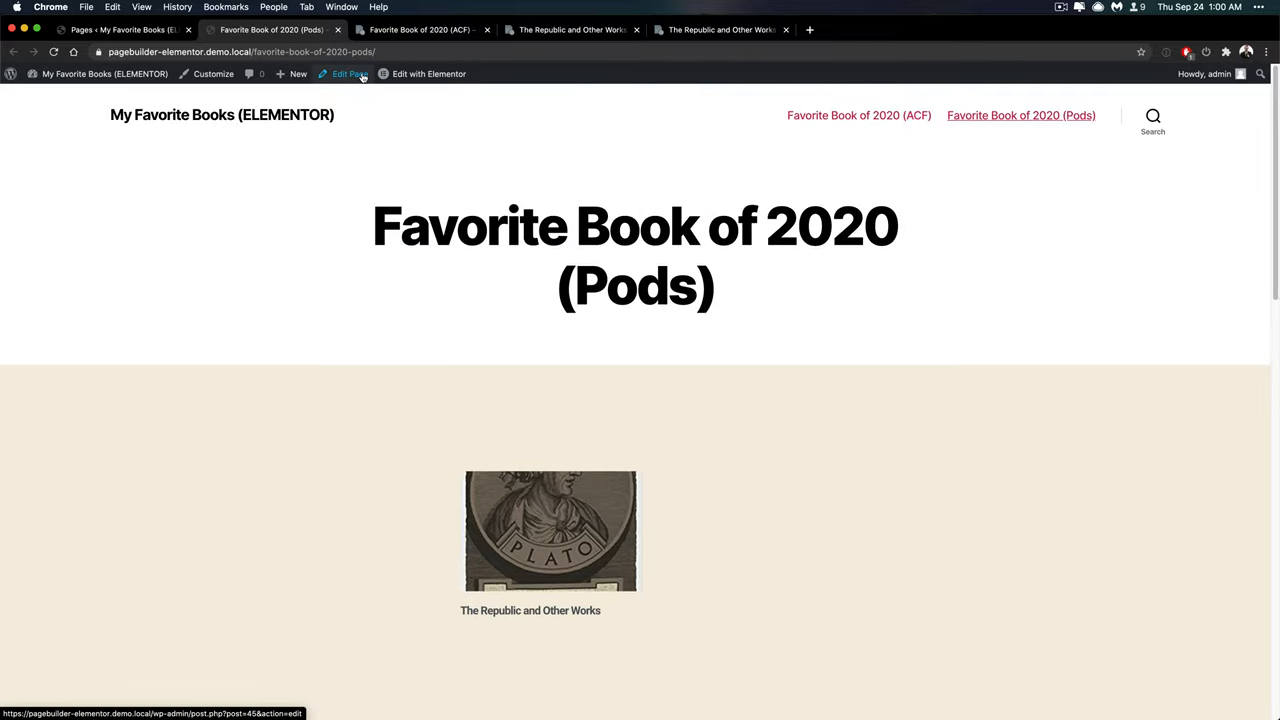
Switch the Pods page into the WordPress block editor via Edit Page.
left_click(344, 72)
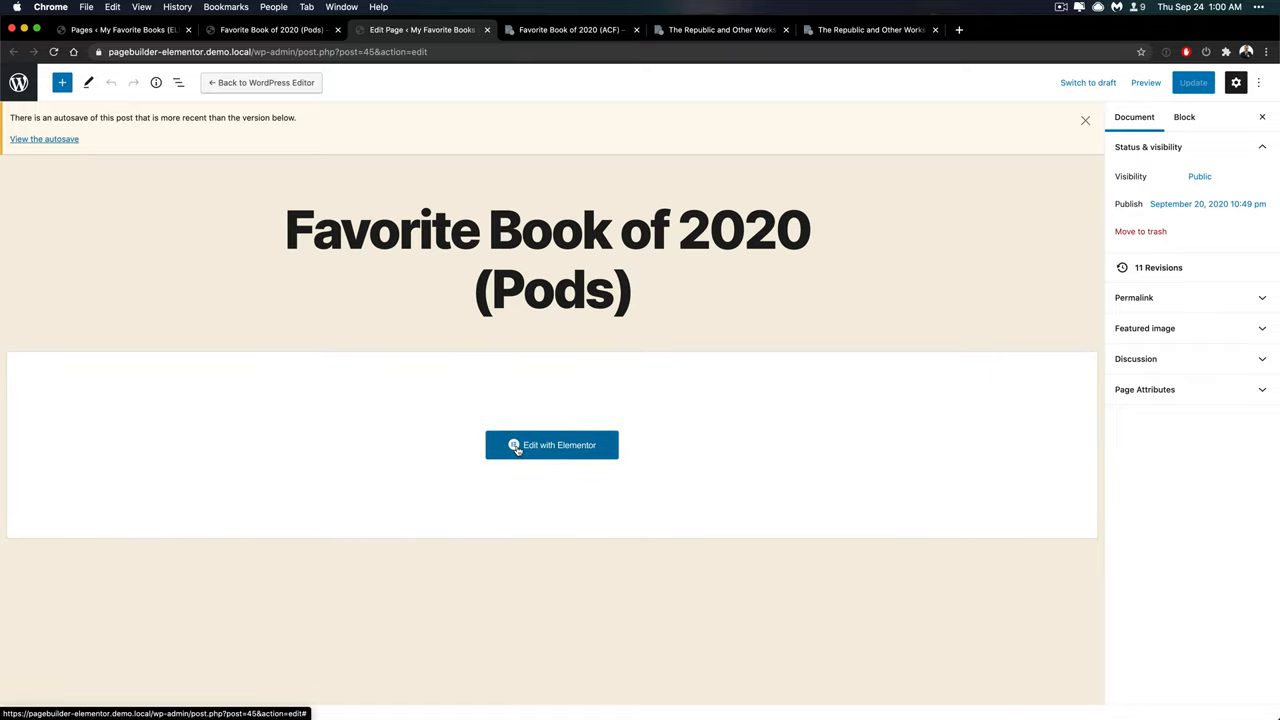
Load the Pods page in the Elementor builder and review its book Posts widget preview.
left_click(552, 444)
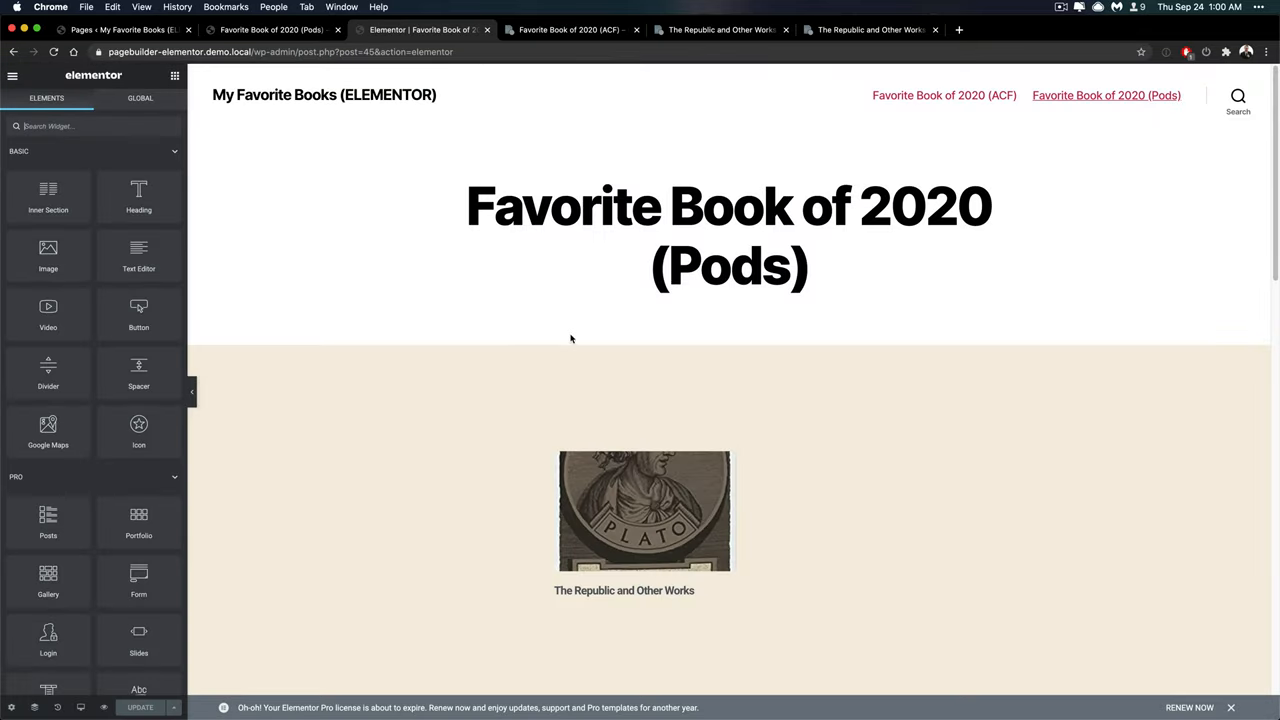
scroll("down", 3)
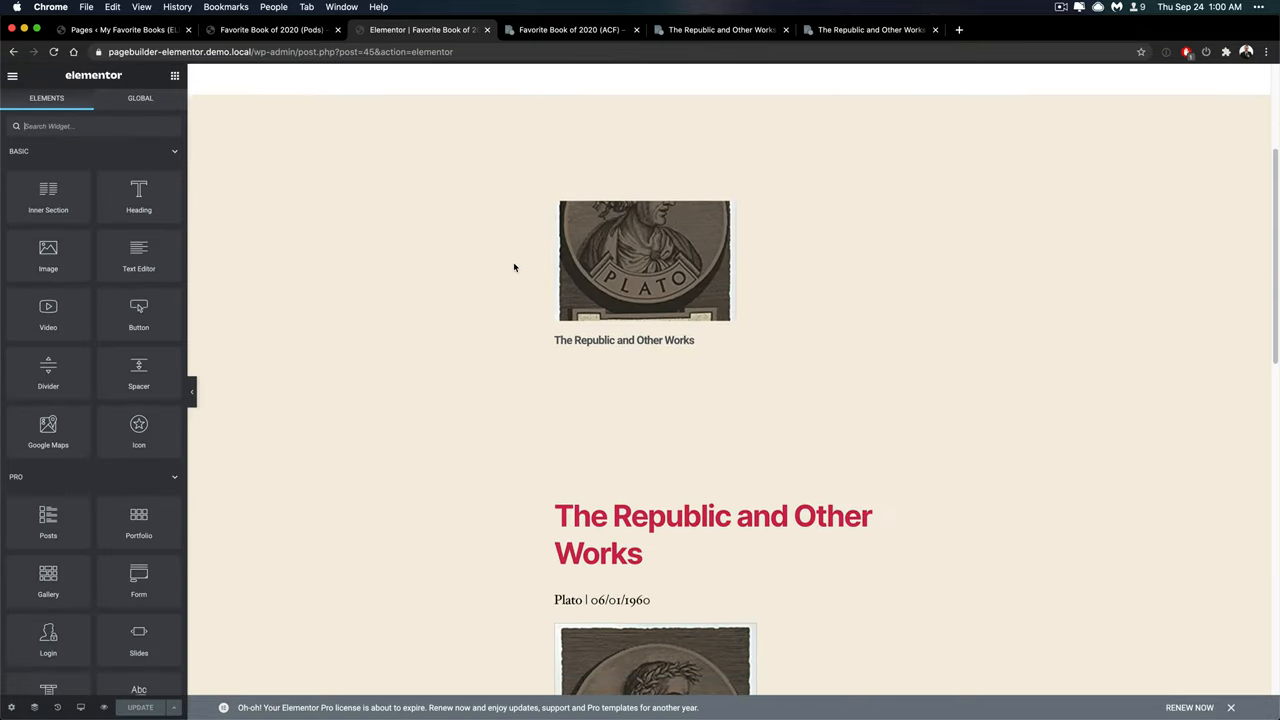
scroll("up", 3)
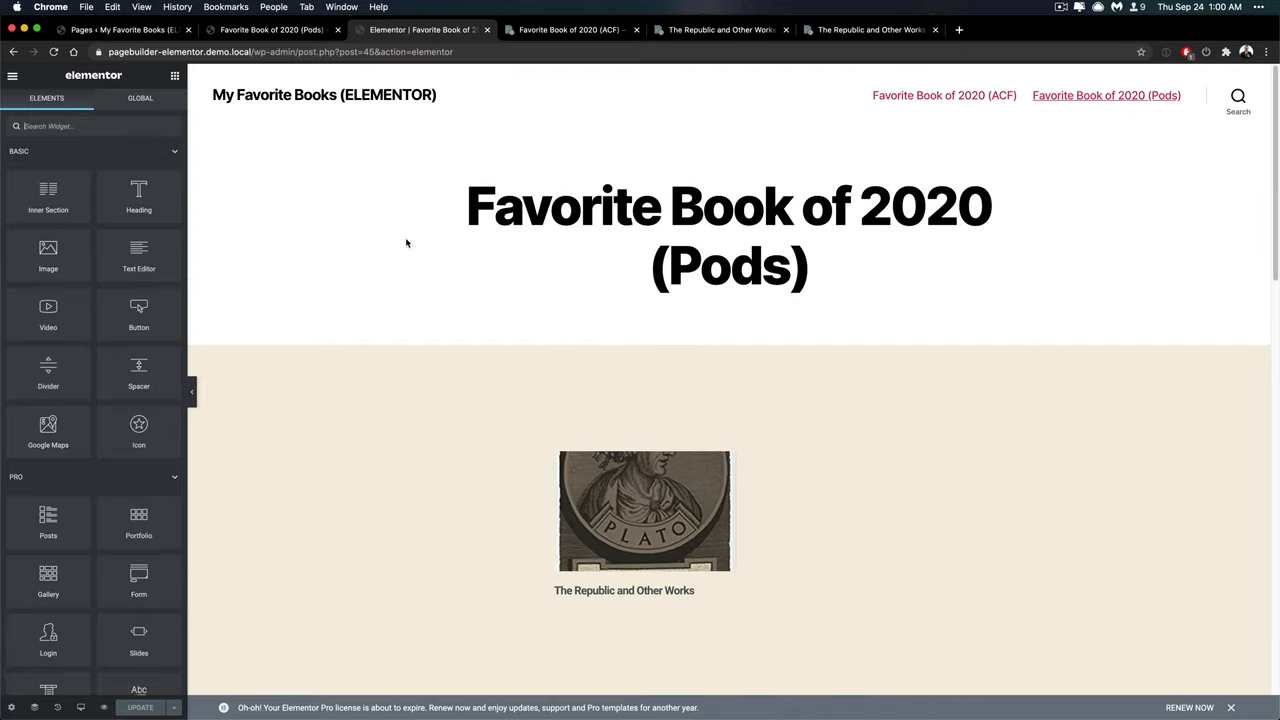
scroll("down", 3)
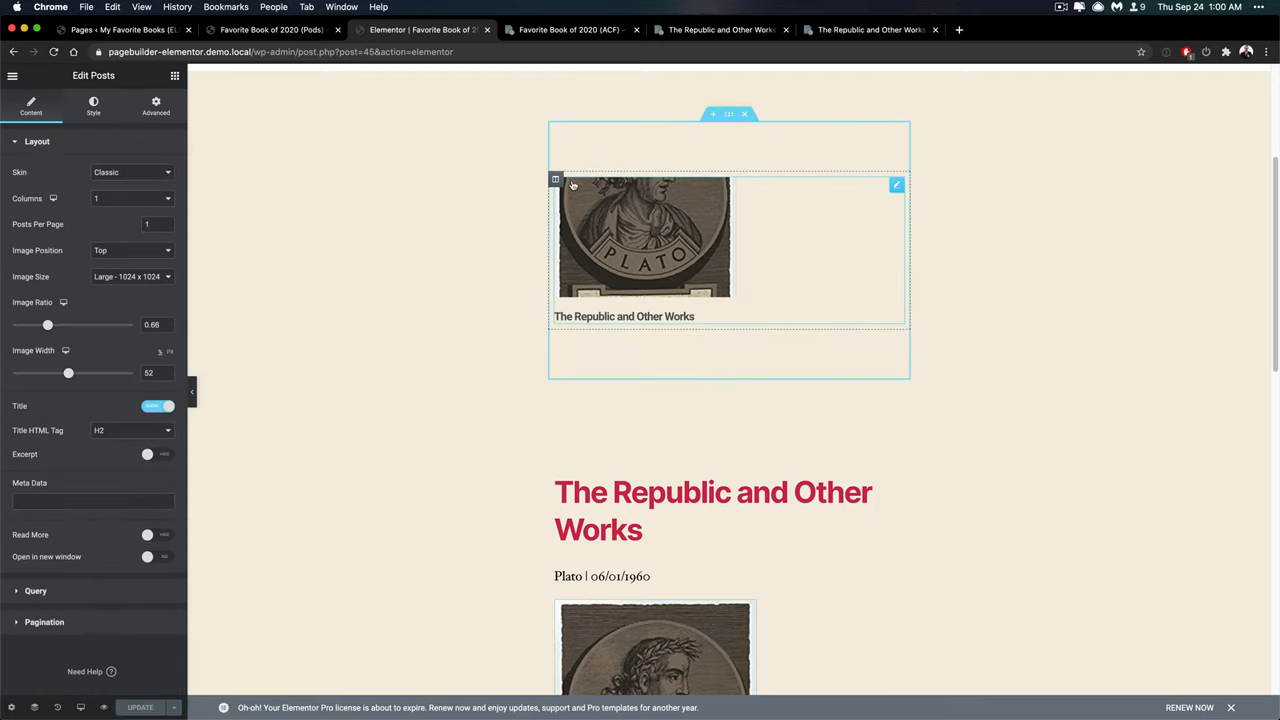
mouse_move(588, 212)
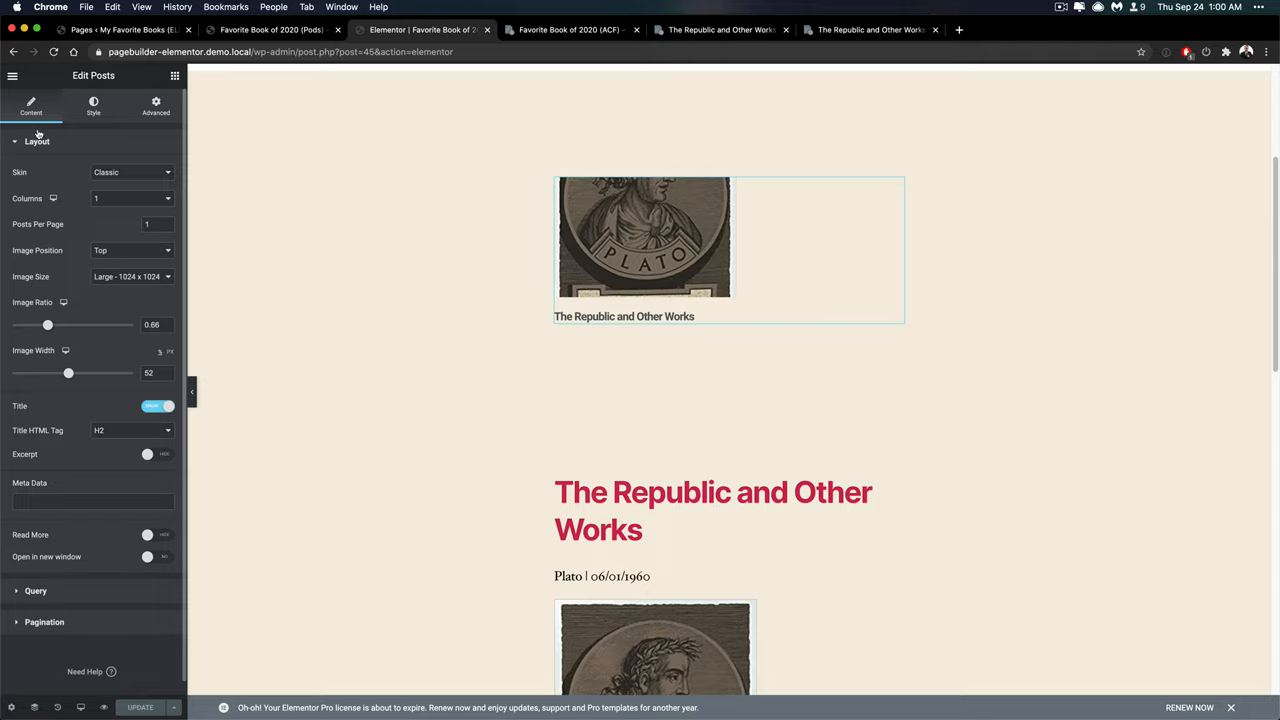
mouse_move(32, 104)
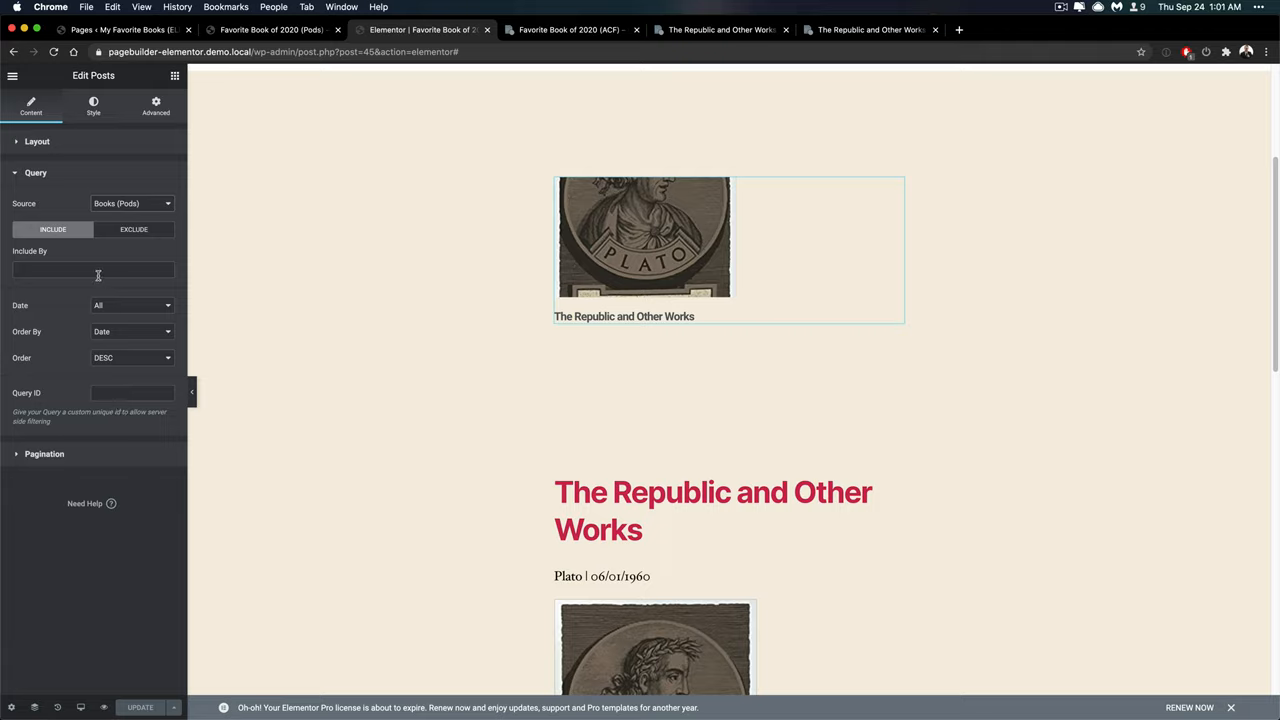
mouse_move(94, 272)
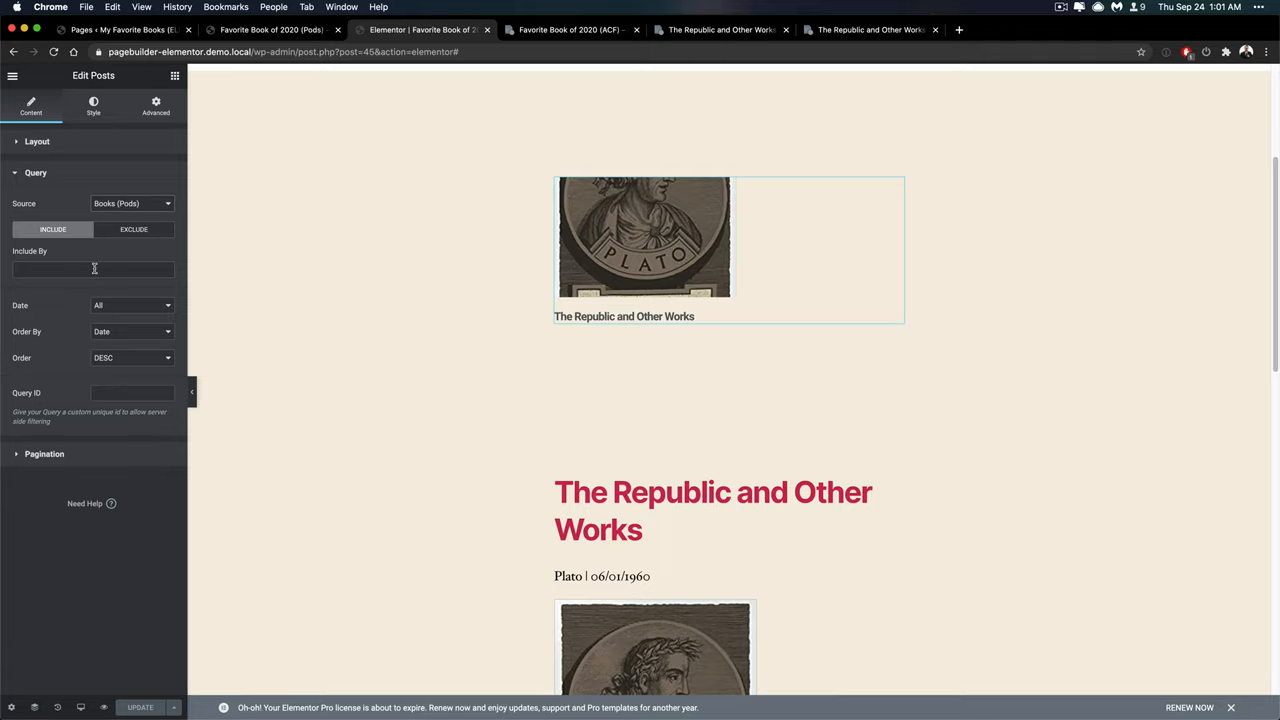
left_click(92, 268)
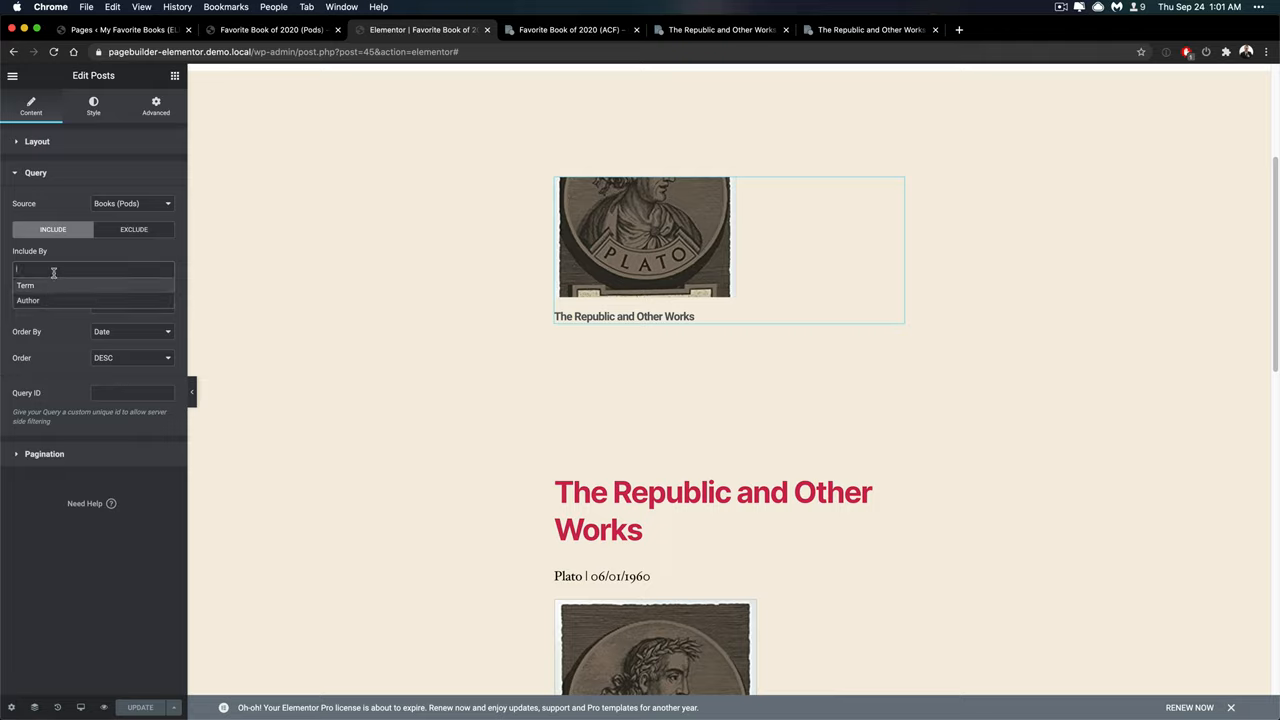
left_click(90, 270)
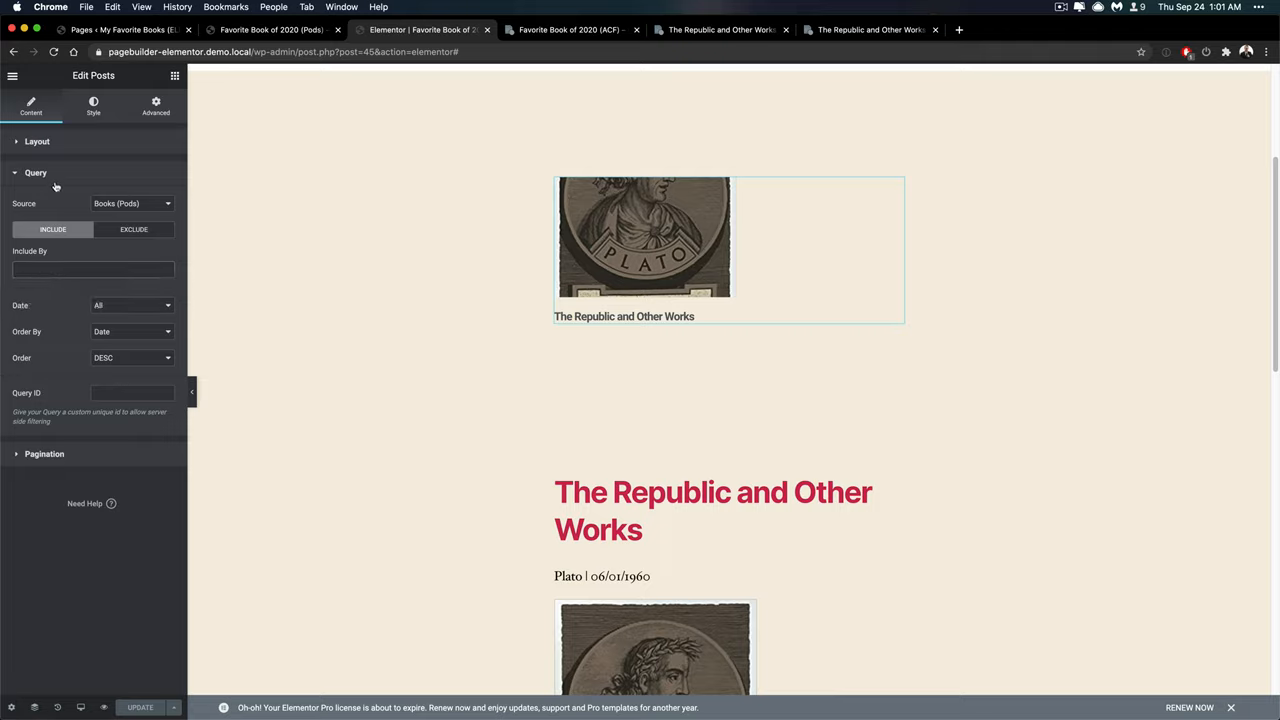
left_click(36, 140)
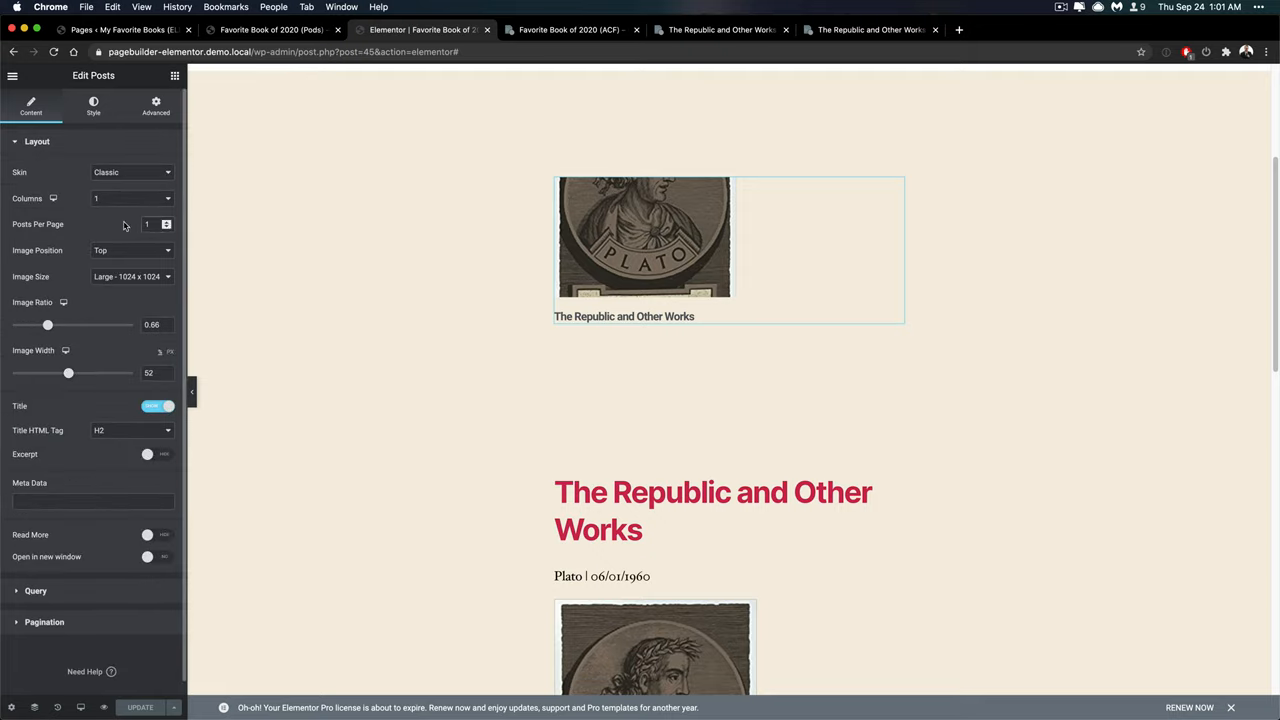
left_click(646, 244)
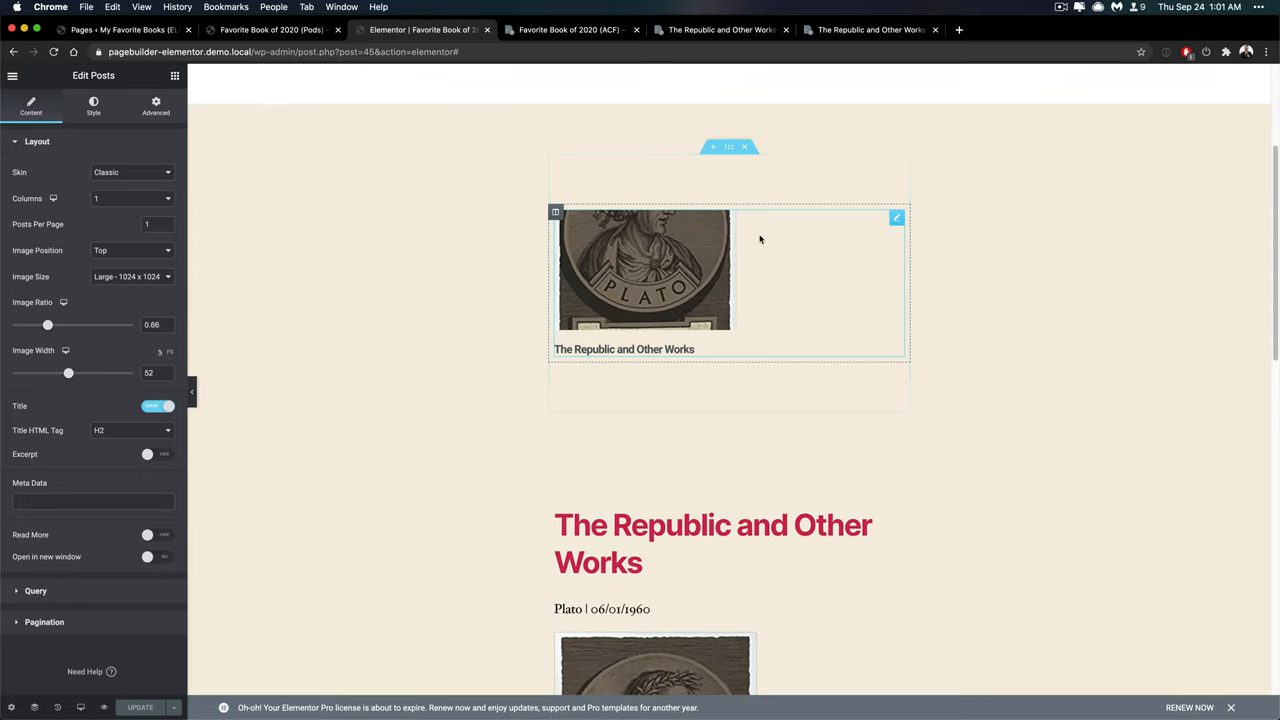
Reveal the Pods Single Item widget for the Books pod, item ID 38, with its custom template.
scroll("down", 3)
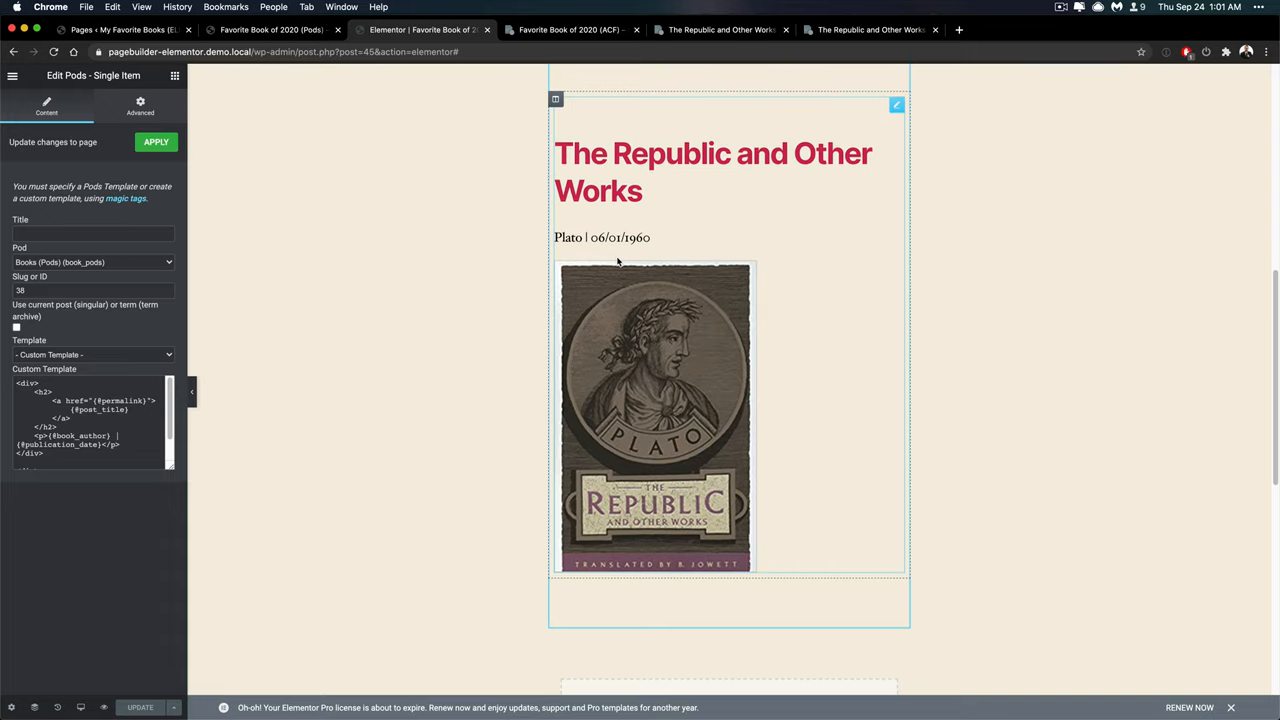
mouse_move(572, 224)
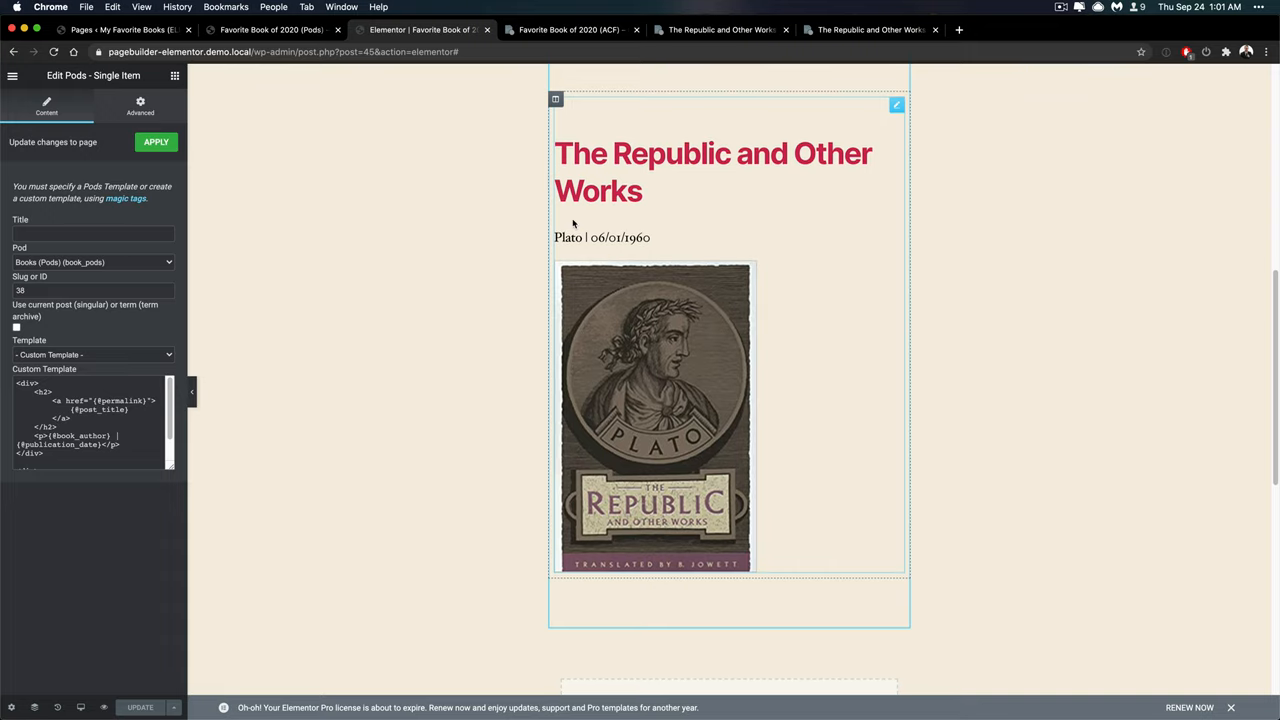
mouse_move(810, 414)
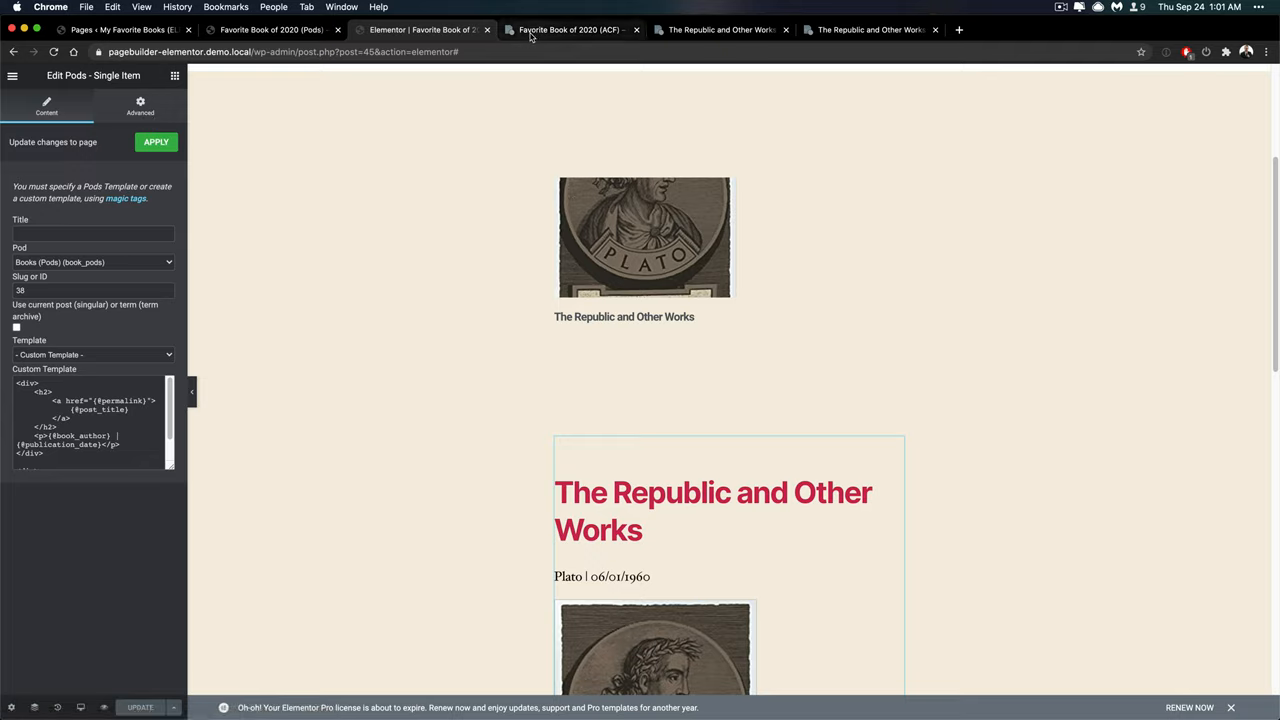
From the live ACF favorite-book page, open the single page for The Republic and Other Works.
left_click(570, 30)
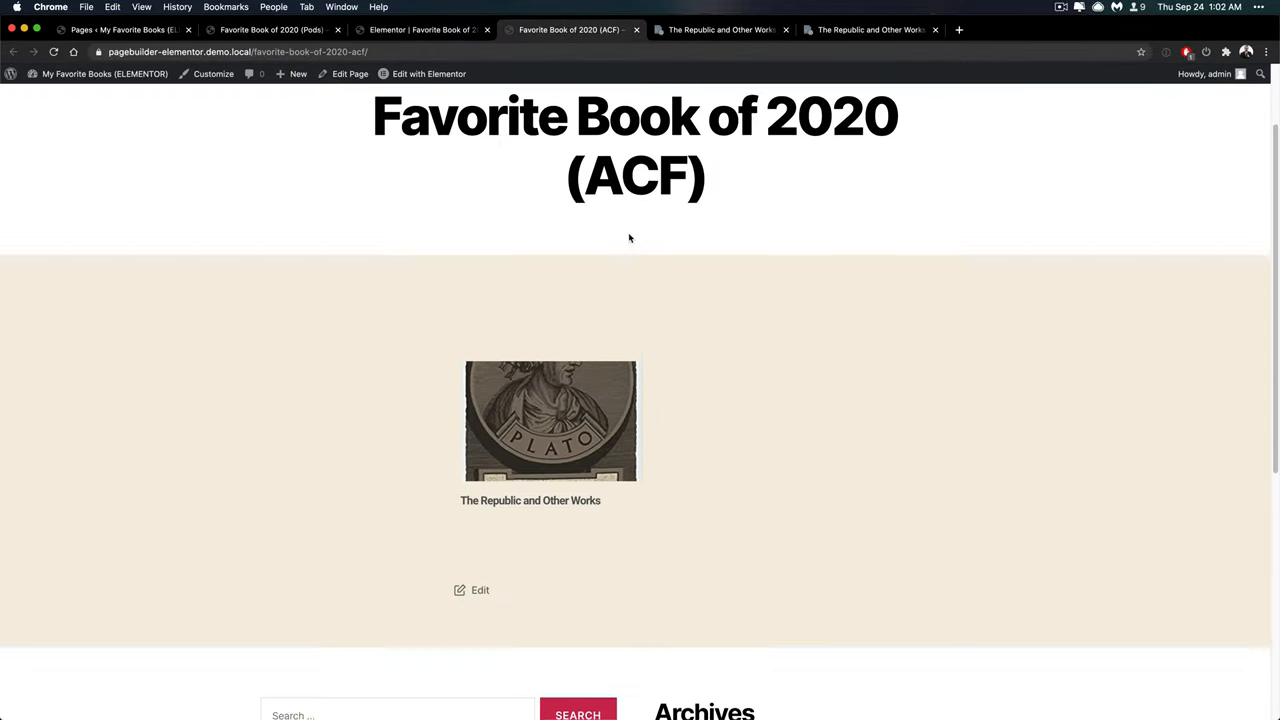
scroll("down", 3)
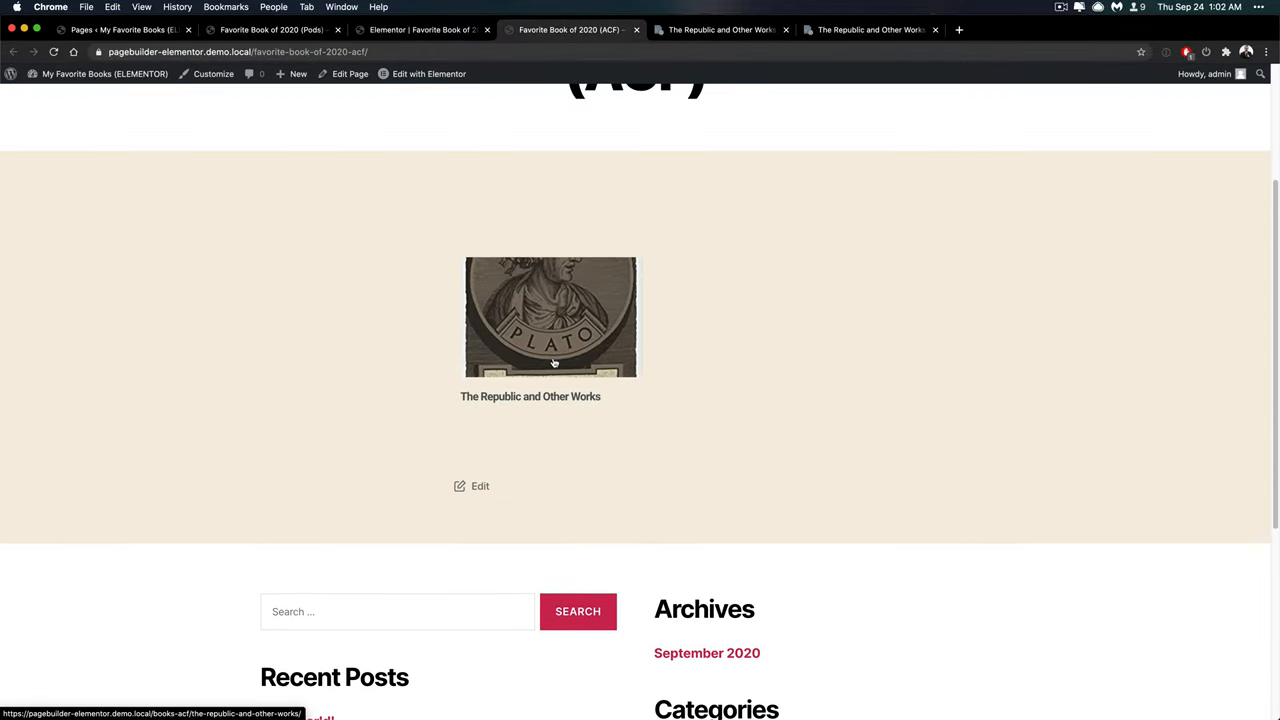
left_click(550, 316)
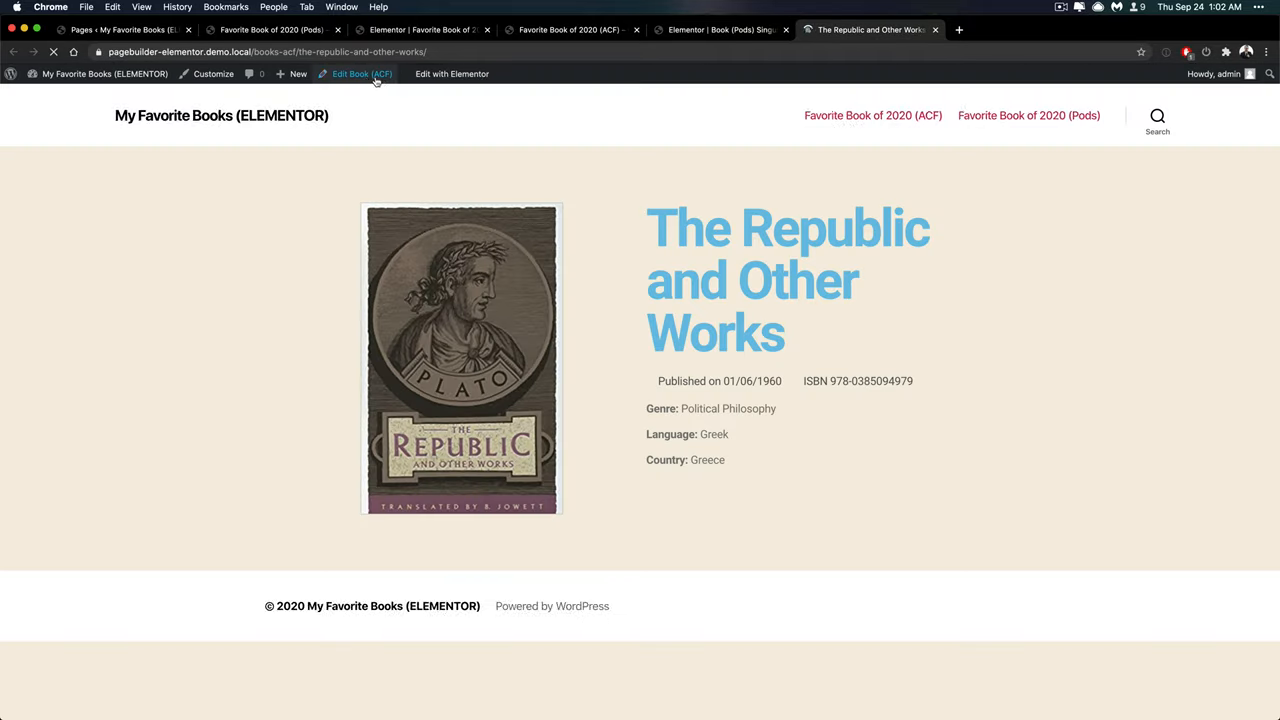
left_click(352, 72)
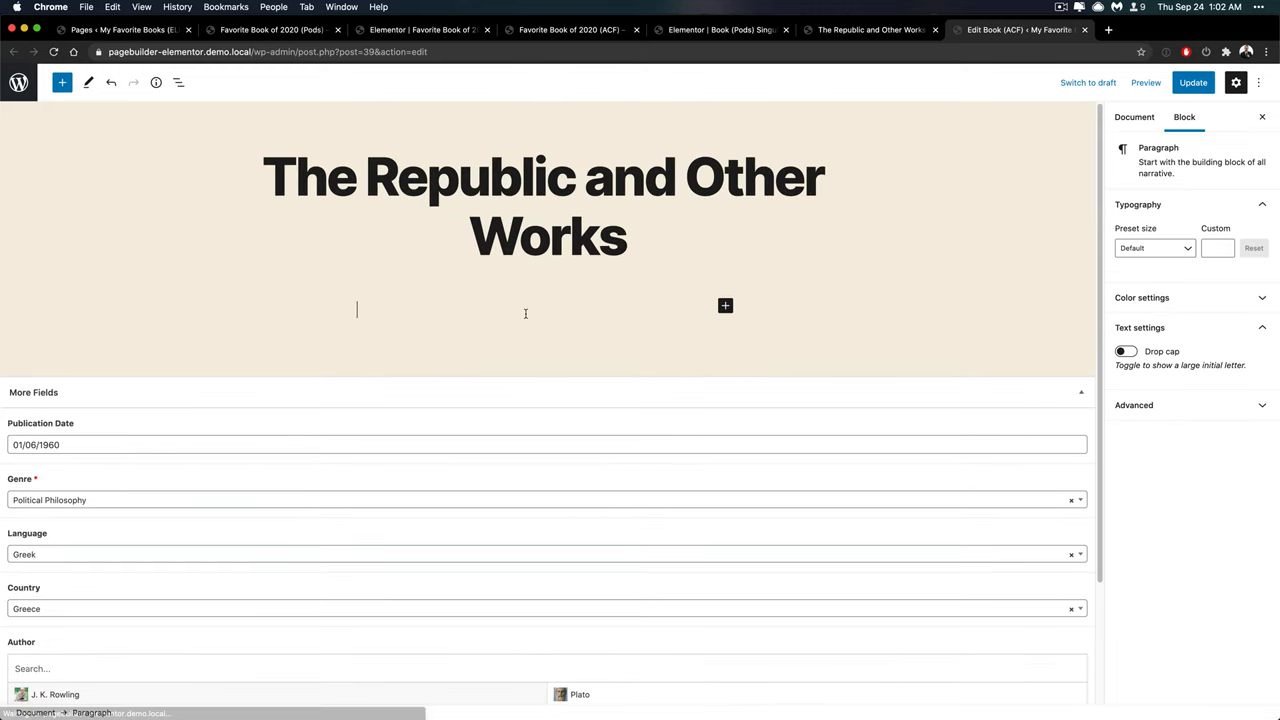
mouse_move(784, 116)
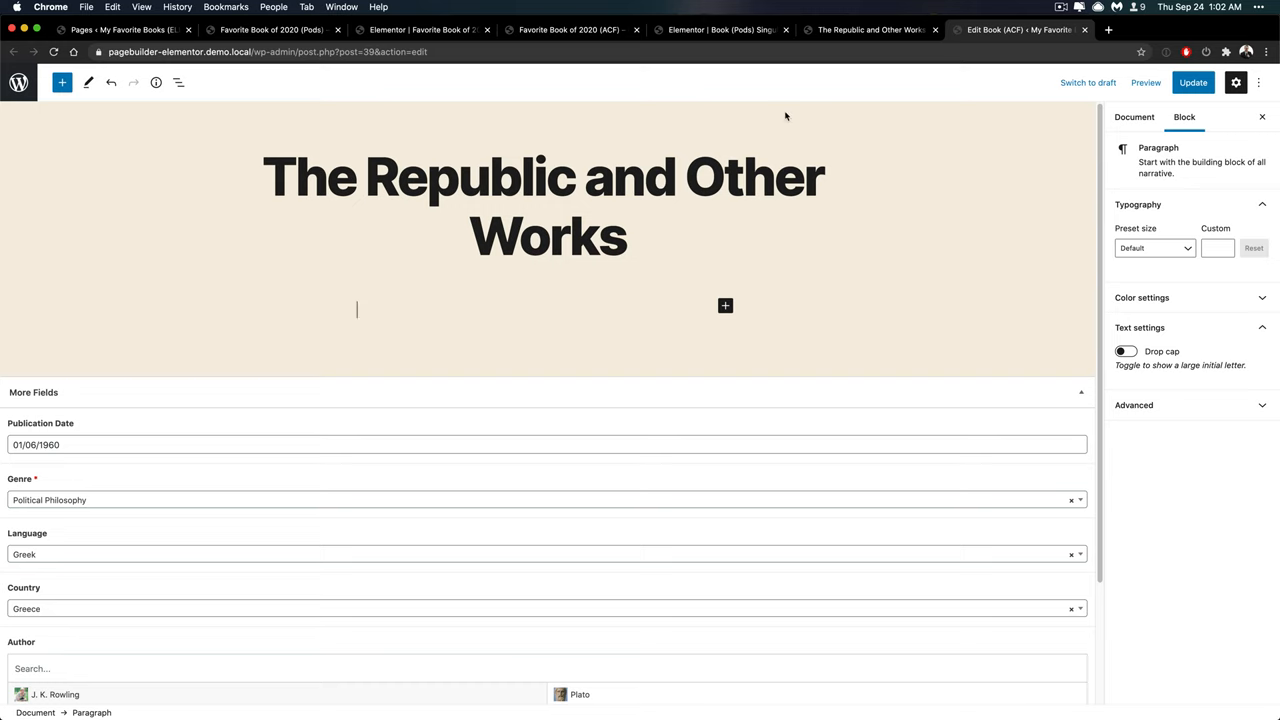
left_click(868, 30)
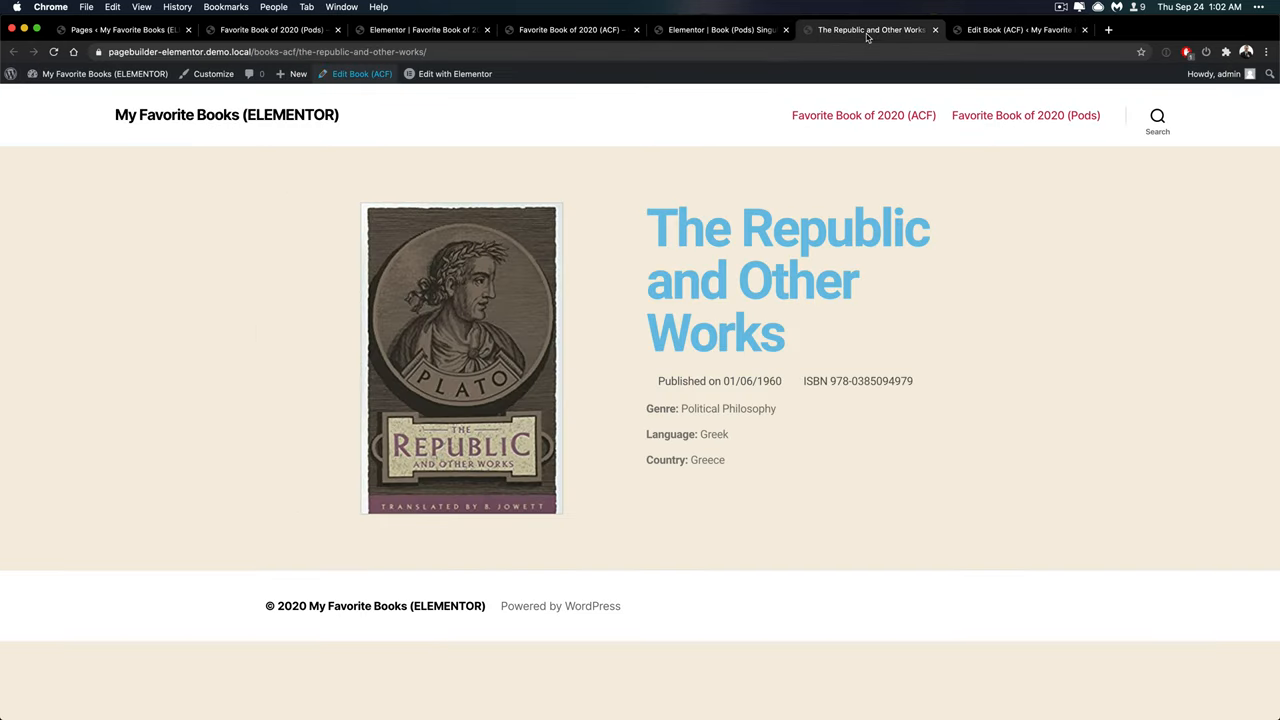
mouse_move(720, 30)
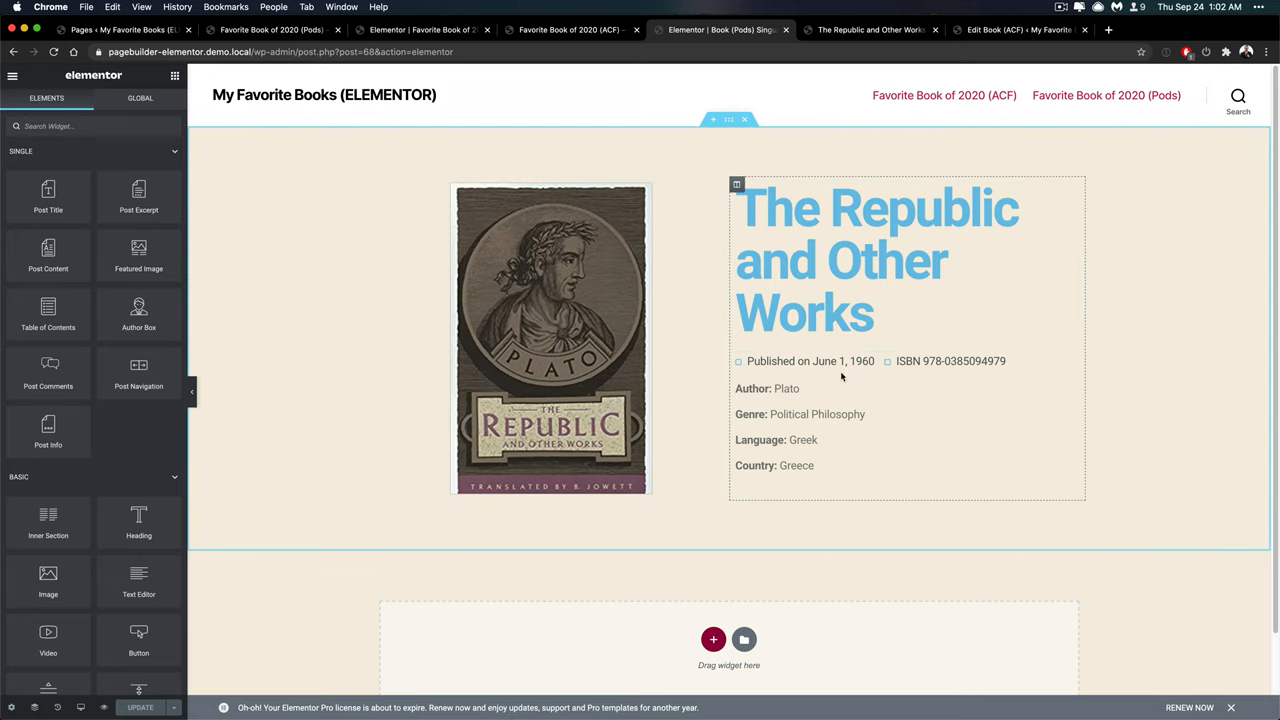
left_click(876, 260)
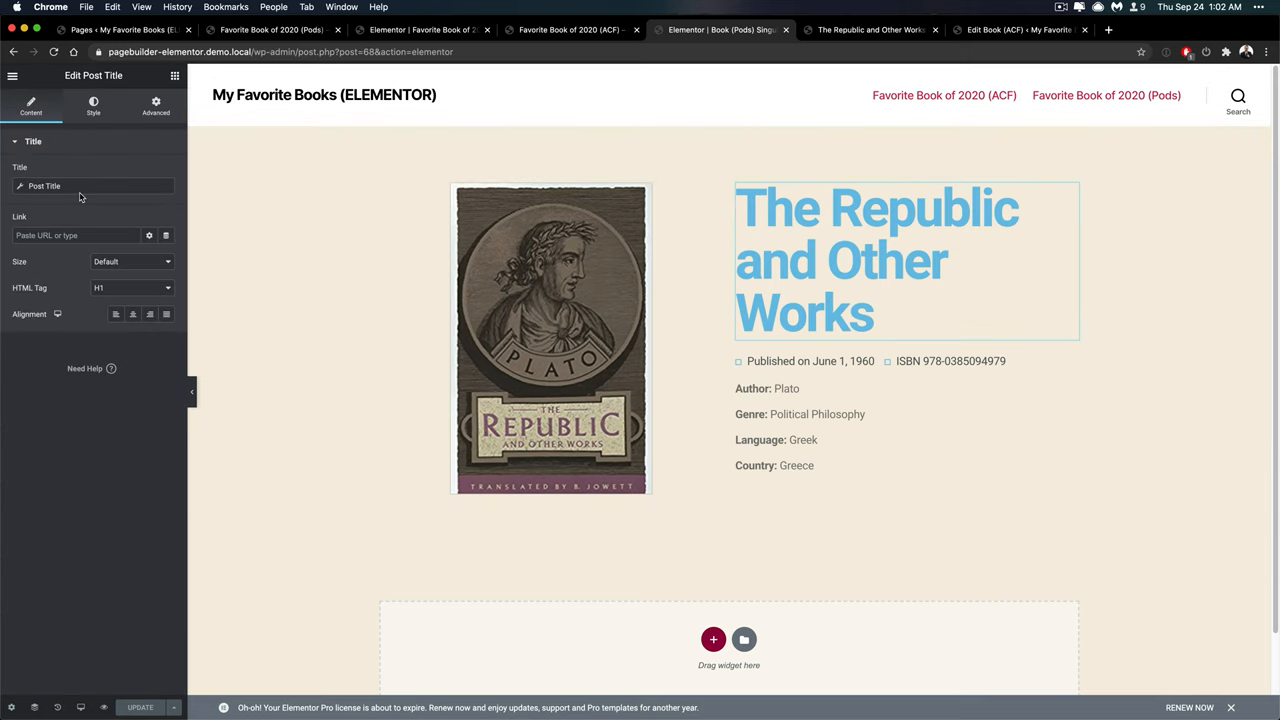
left_click(52, 210)
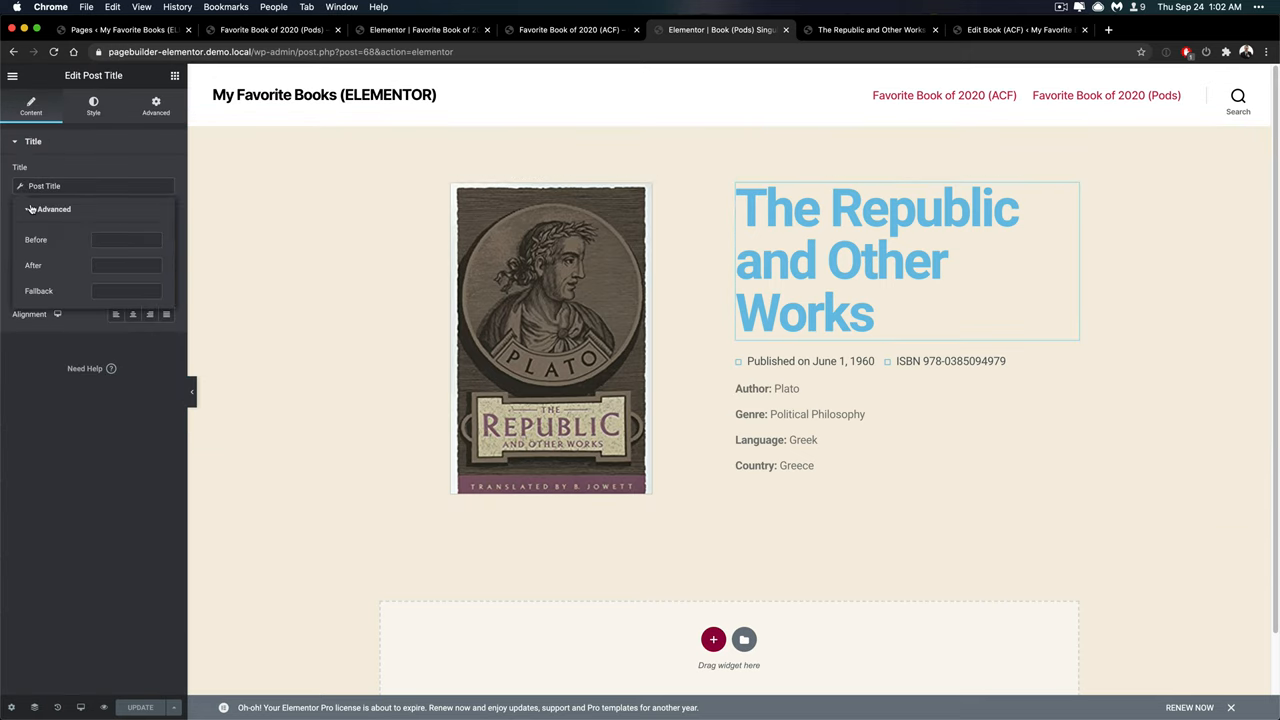
left_click(50, 210)
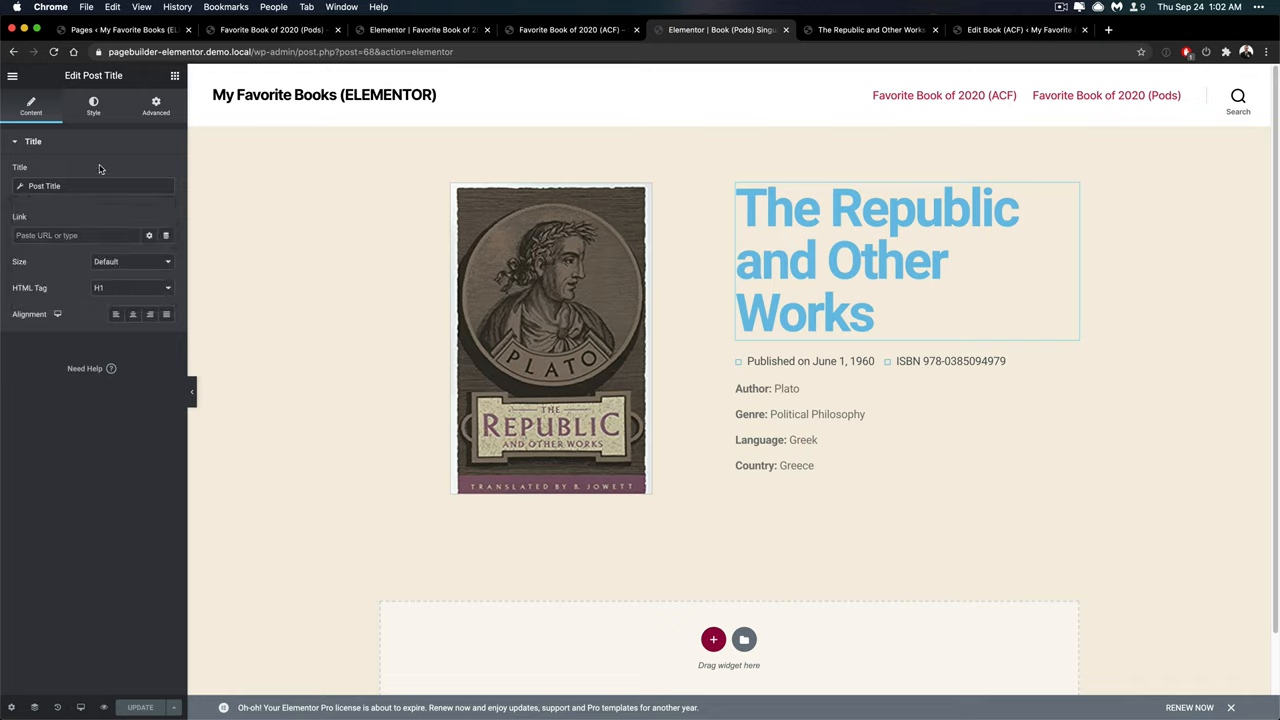
left_click(44, 186)
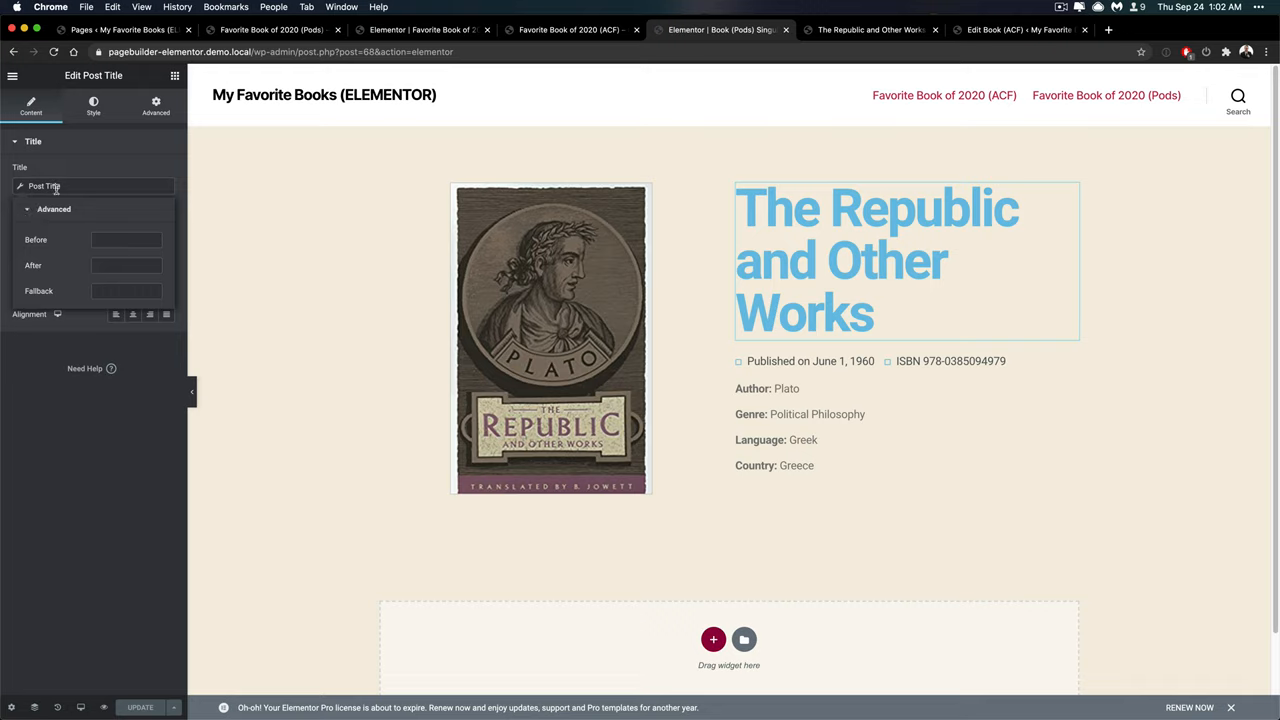
left_click(54, 210)
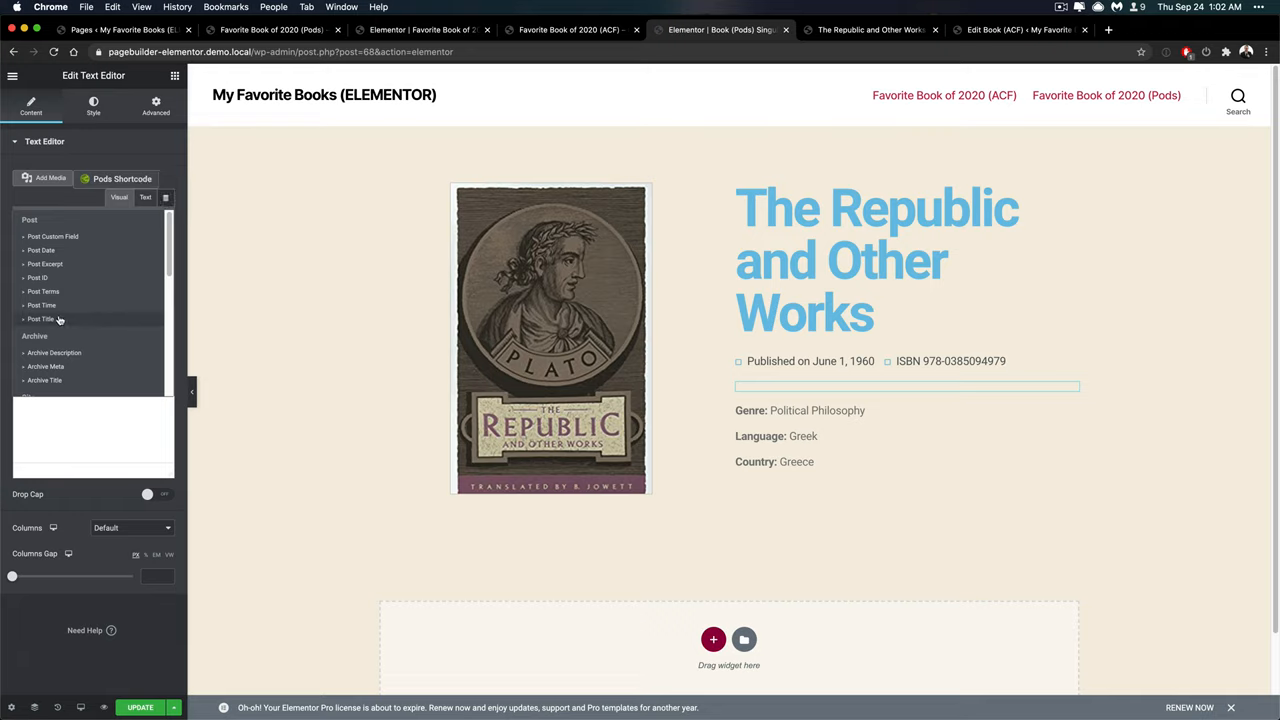
Make the text editor pull the Pods Author field with a bold 'Author:' label before Plato.
scroll("down", 3)
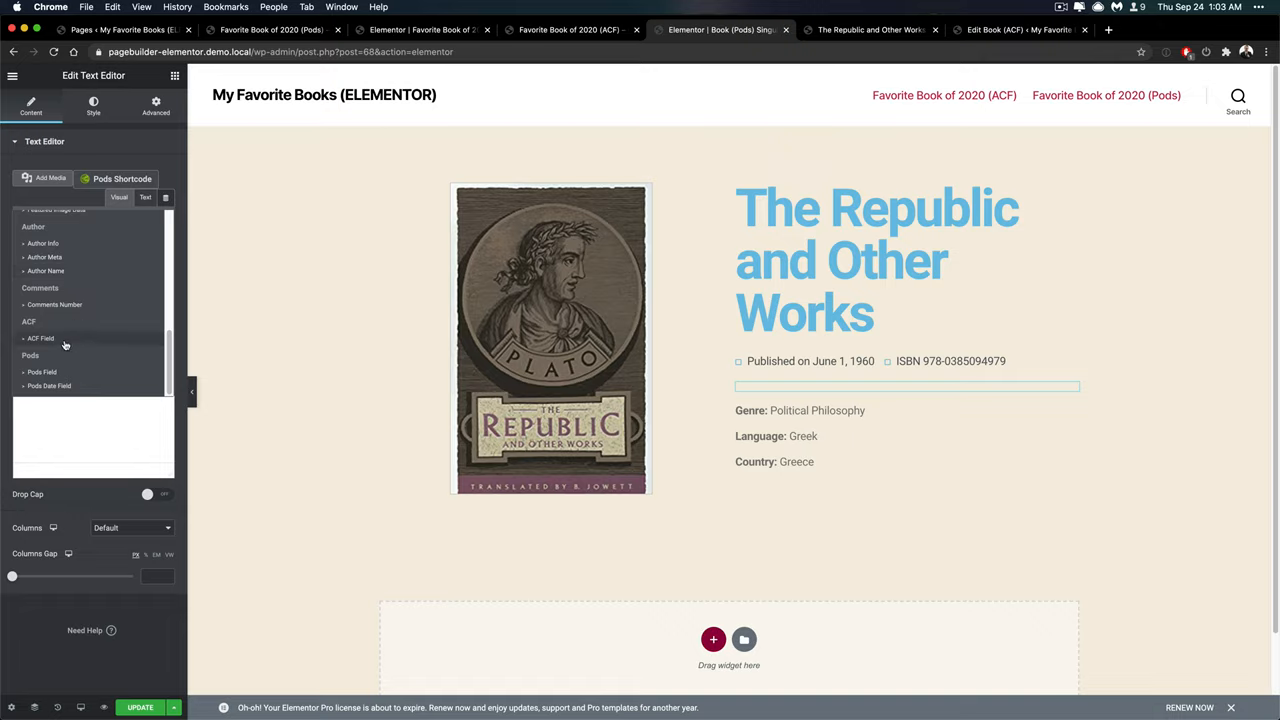
mouse_move(64, 376)
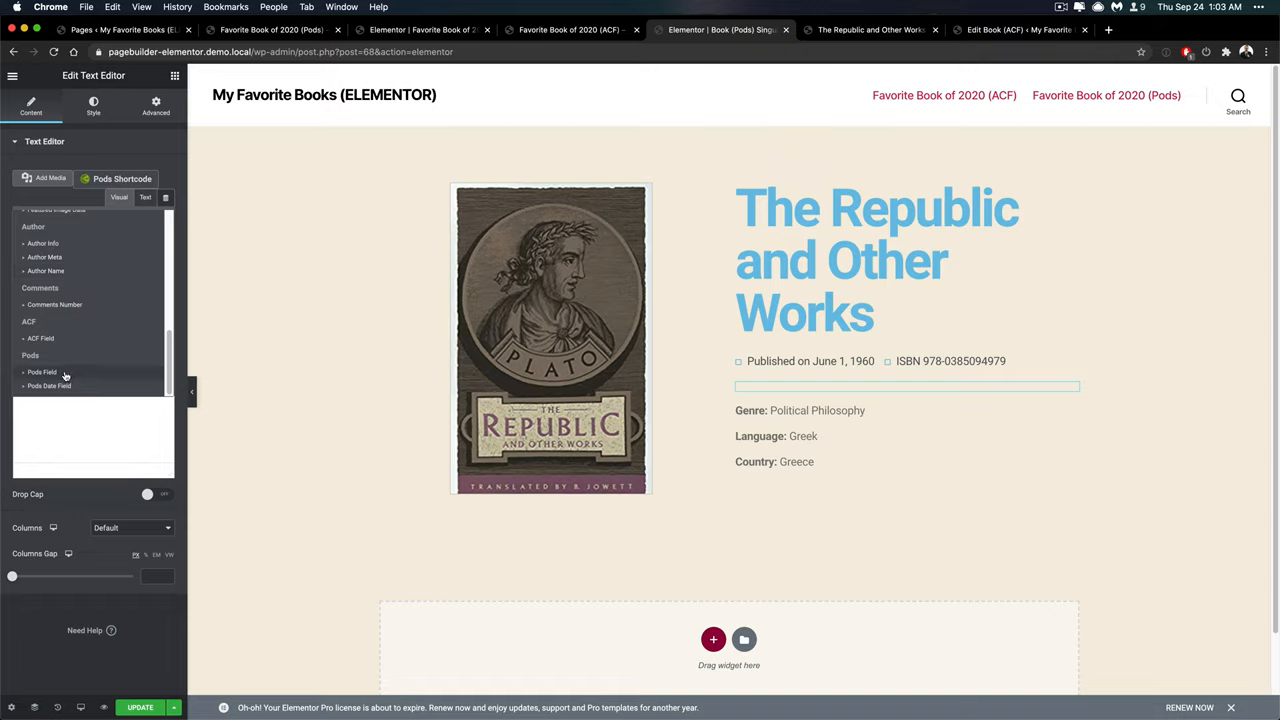
left_click(40, 370)
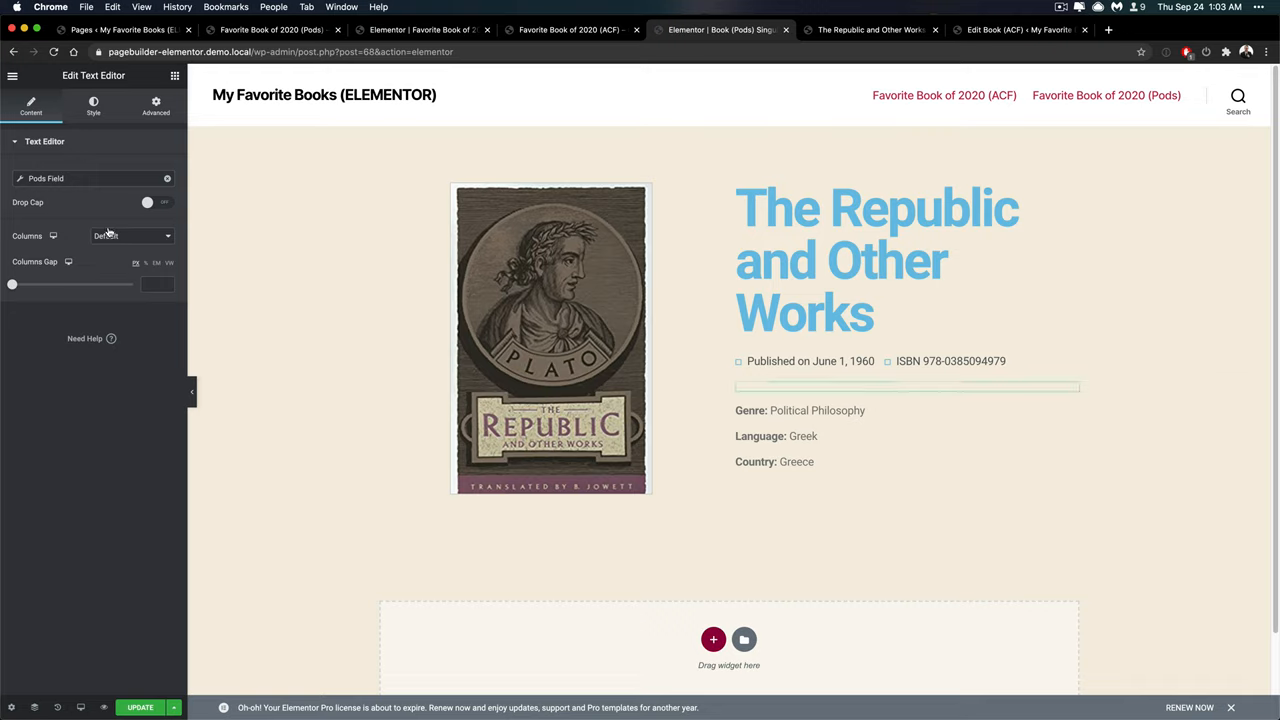
mouse_move(120, 178)
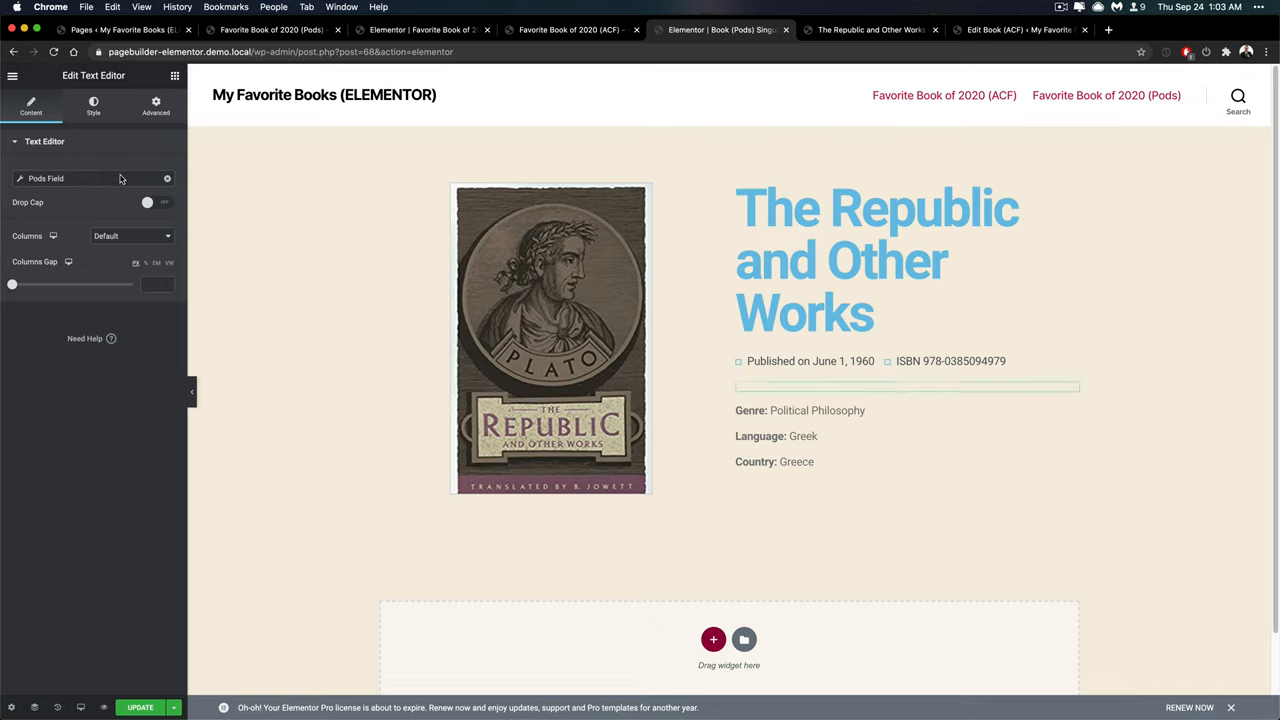
mouse_move(140, 178)
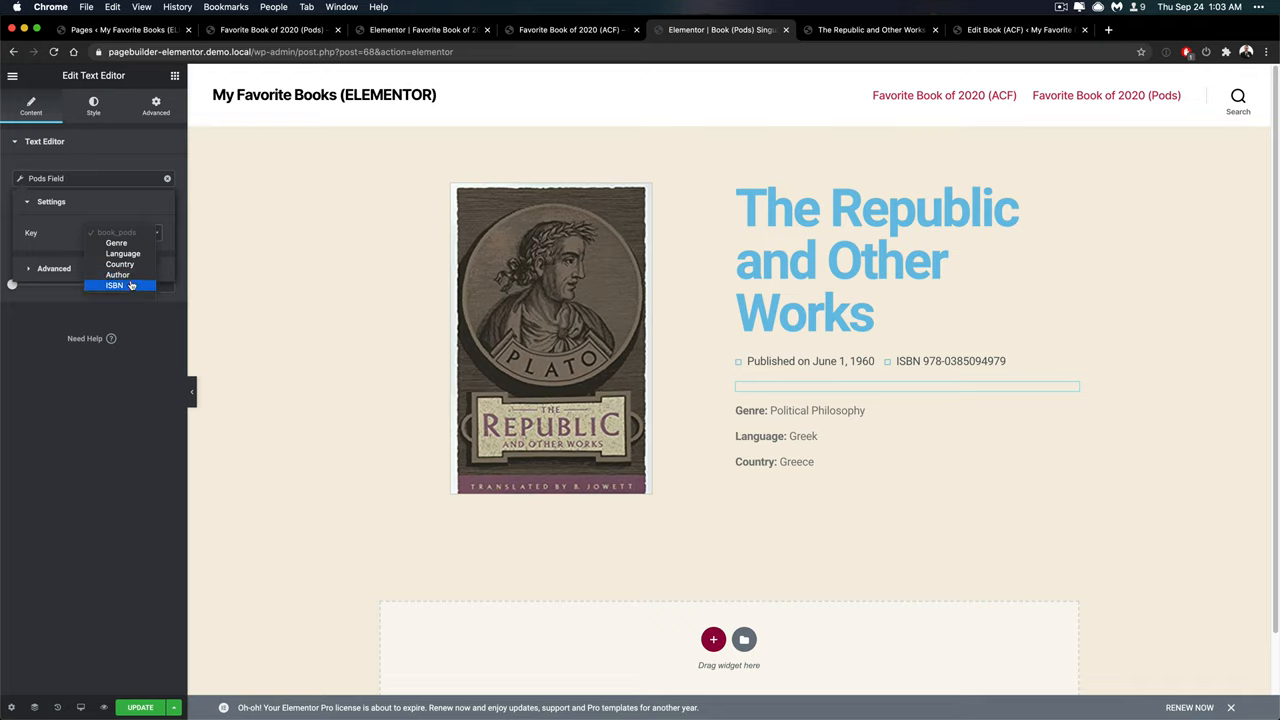
mouse_move(118, 276)
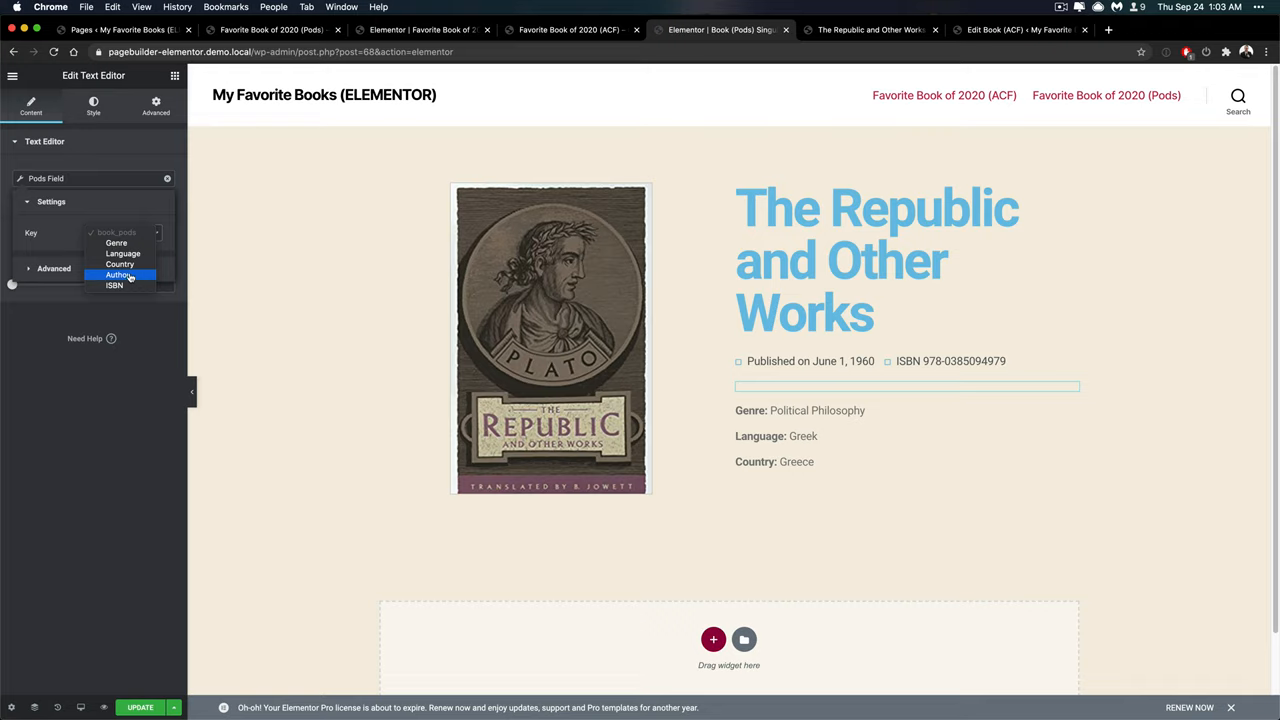
left_click(120, 276)
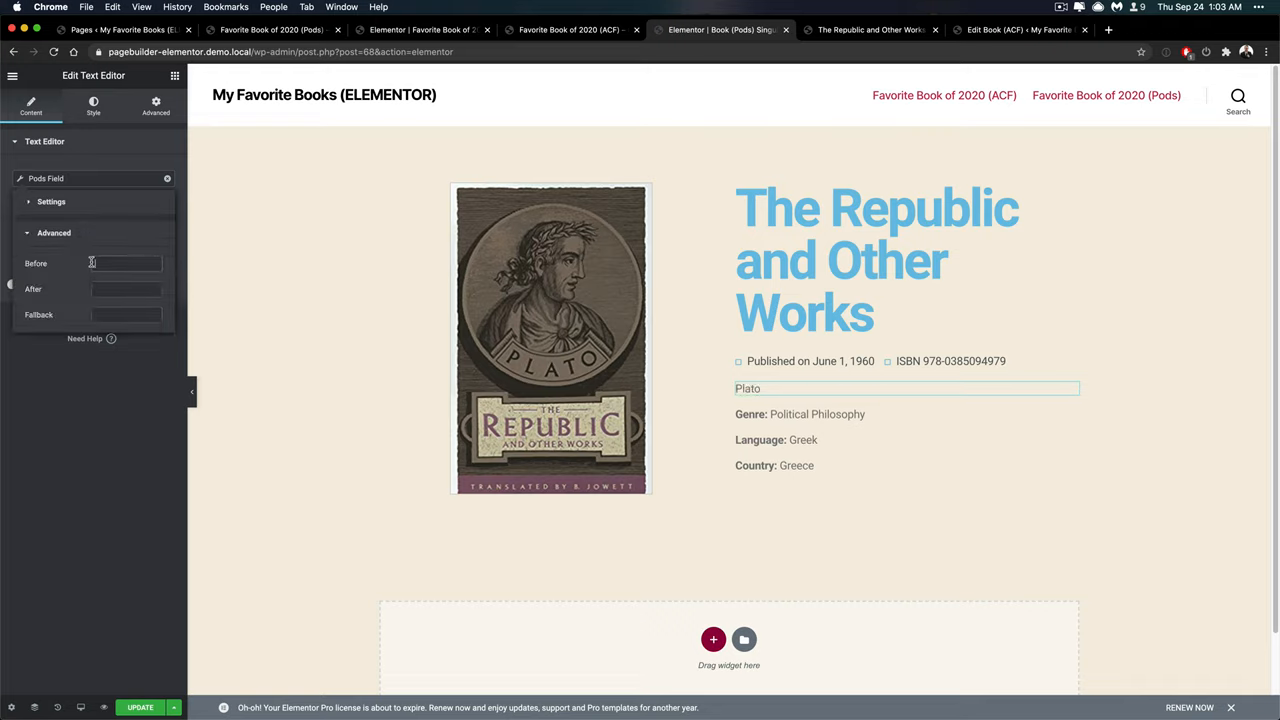
left_click(124, 264)
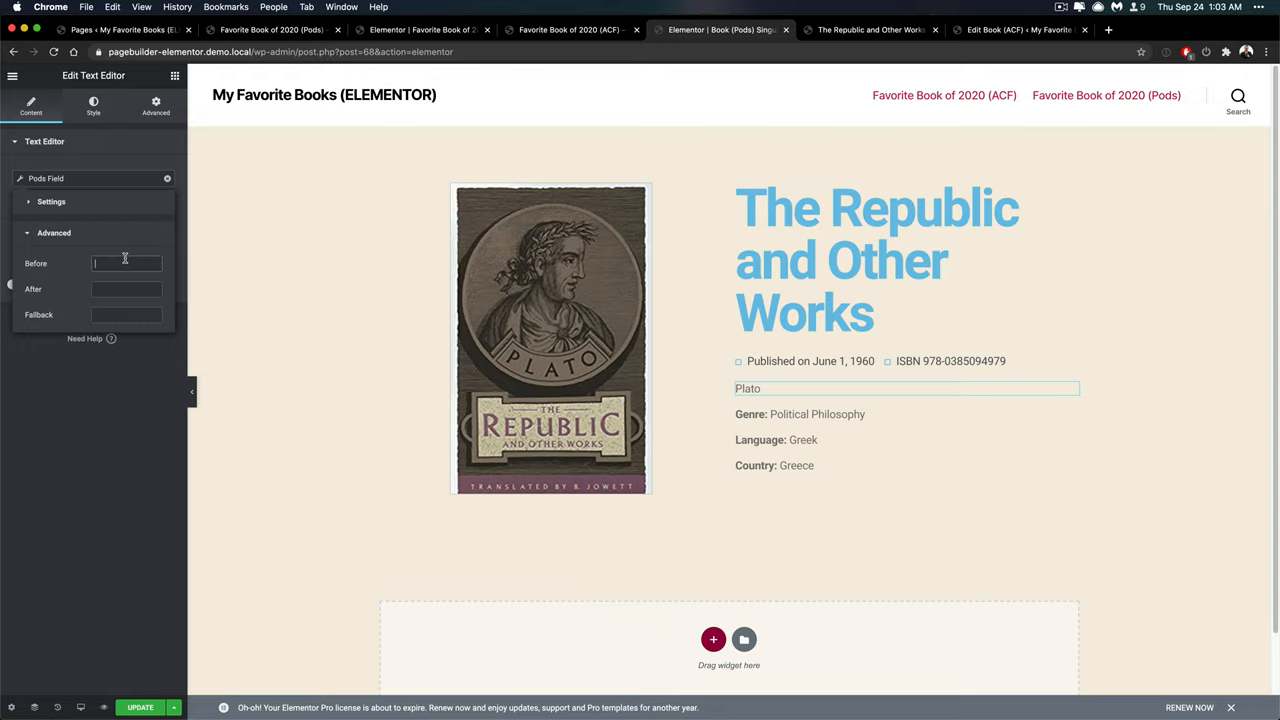
type("Author:</strong>")
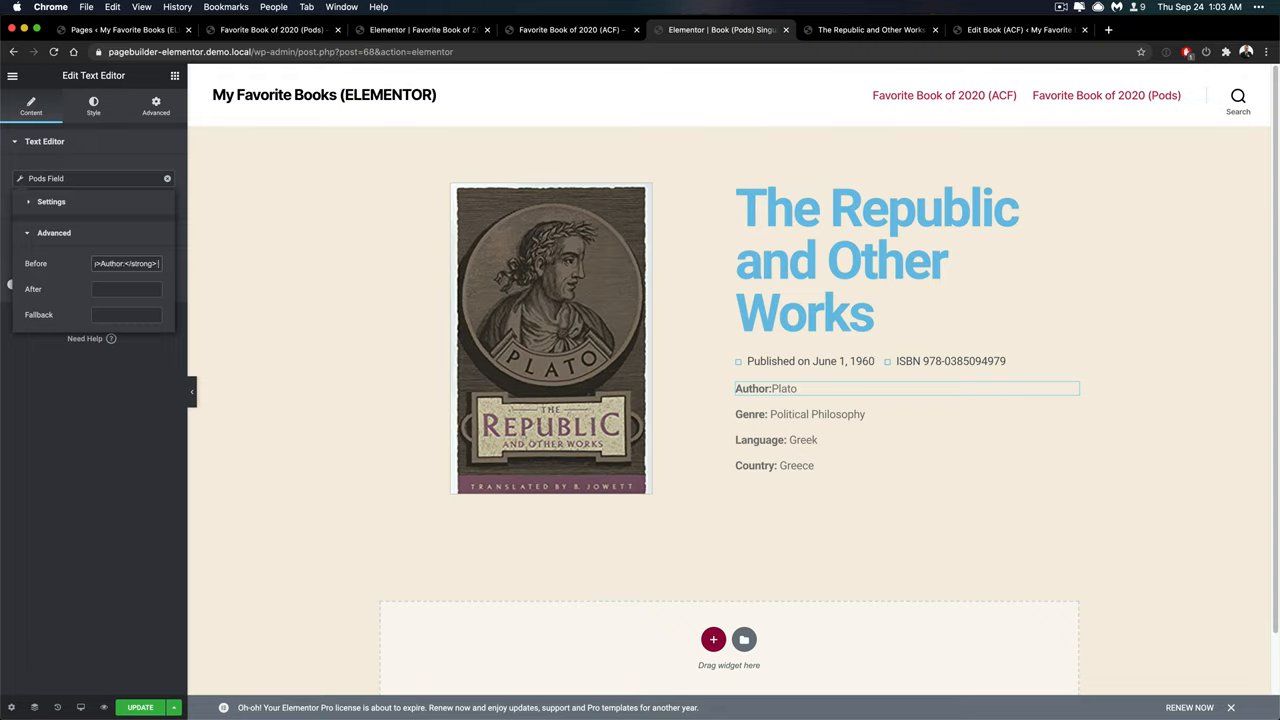
left_click(54, 232)
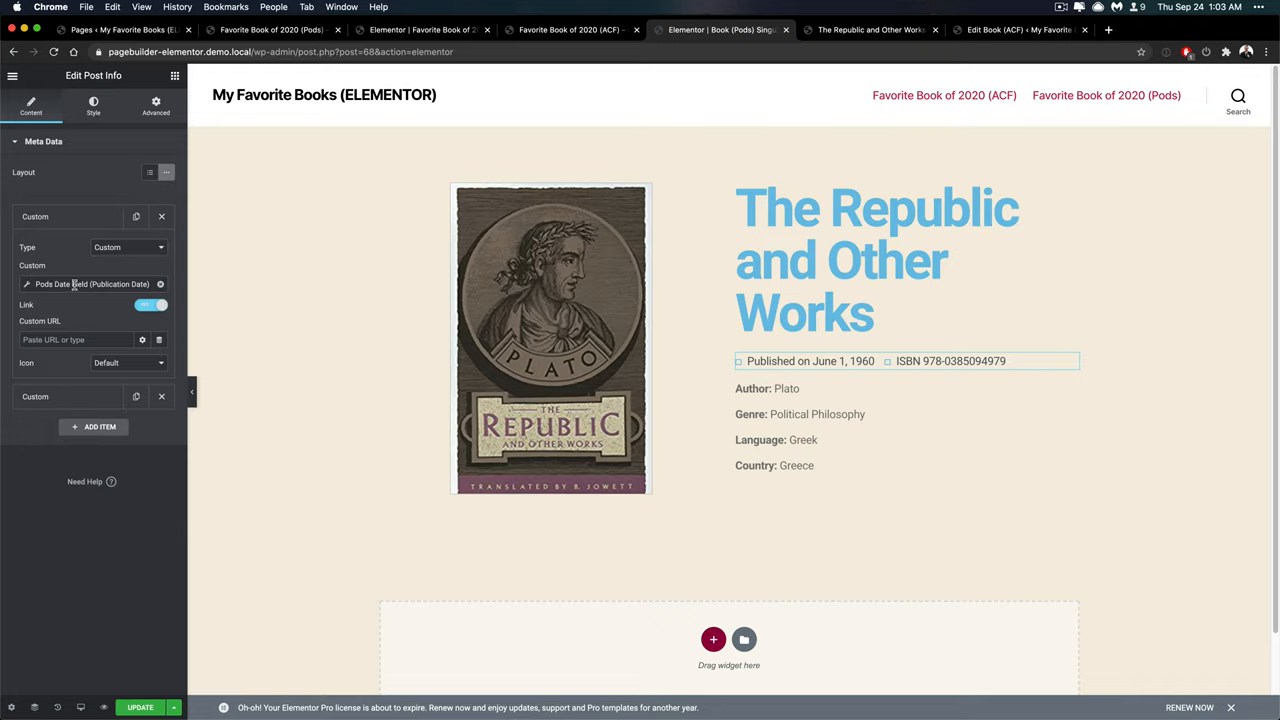
mouse_move(36, 314)
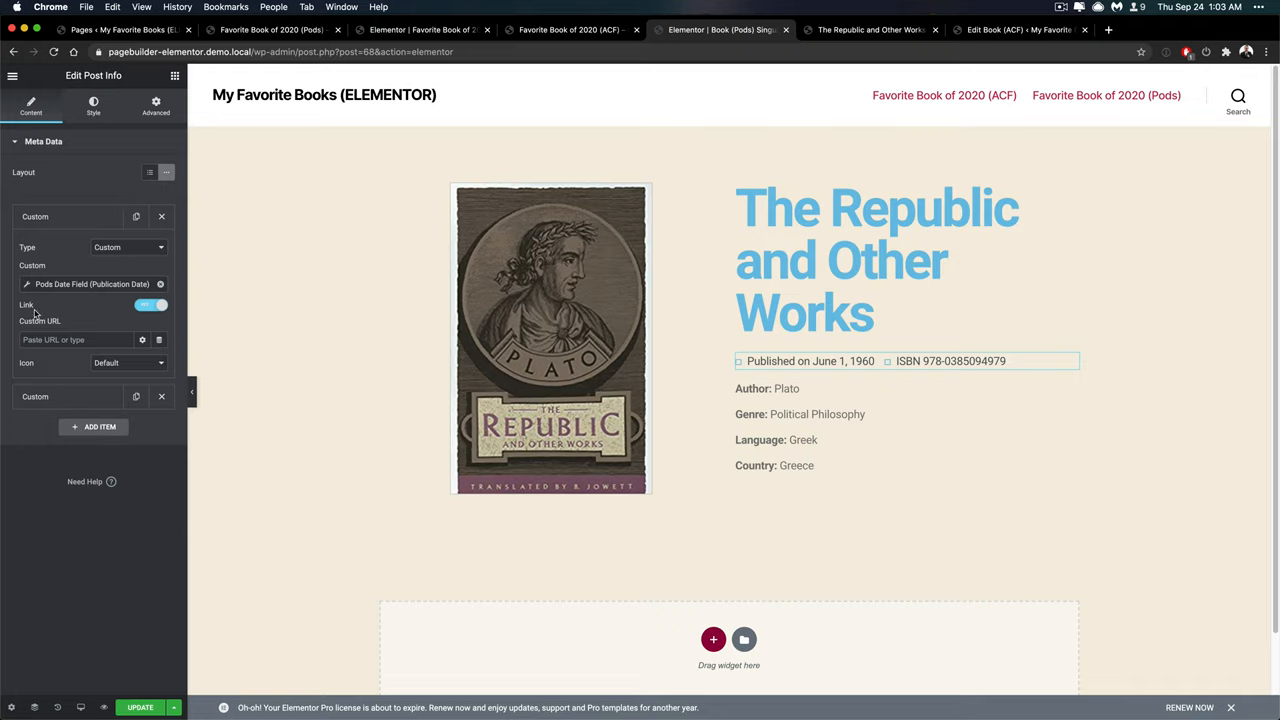
Review the Post Info publication-date tag's Before label in the Pods template.
left_click(92, 284)
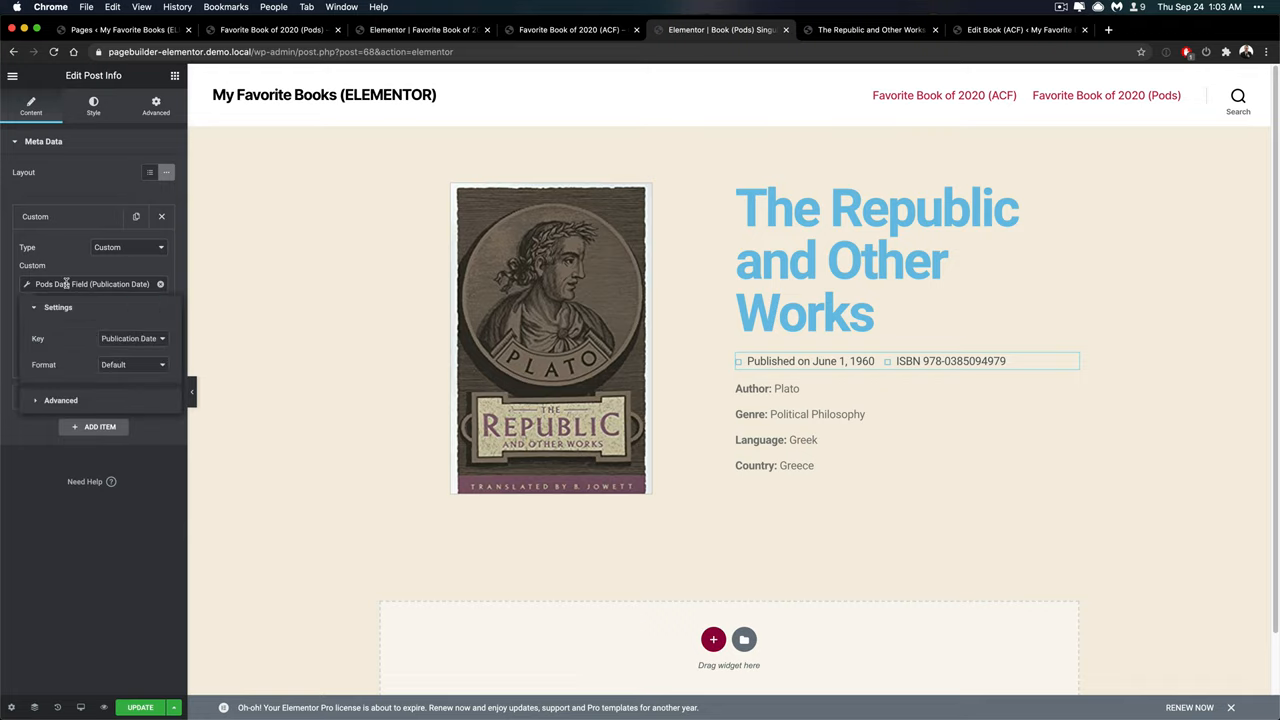
left_click(60, 400)
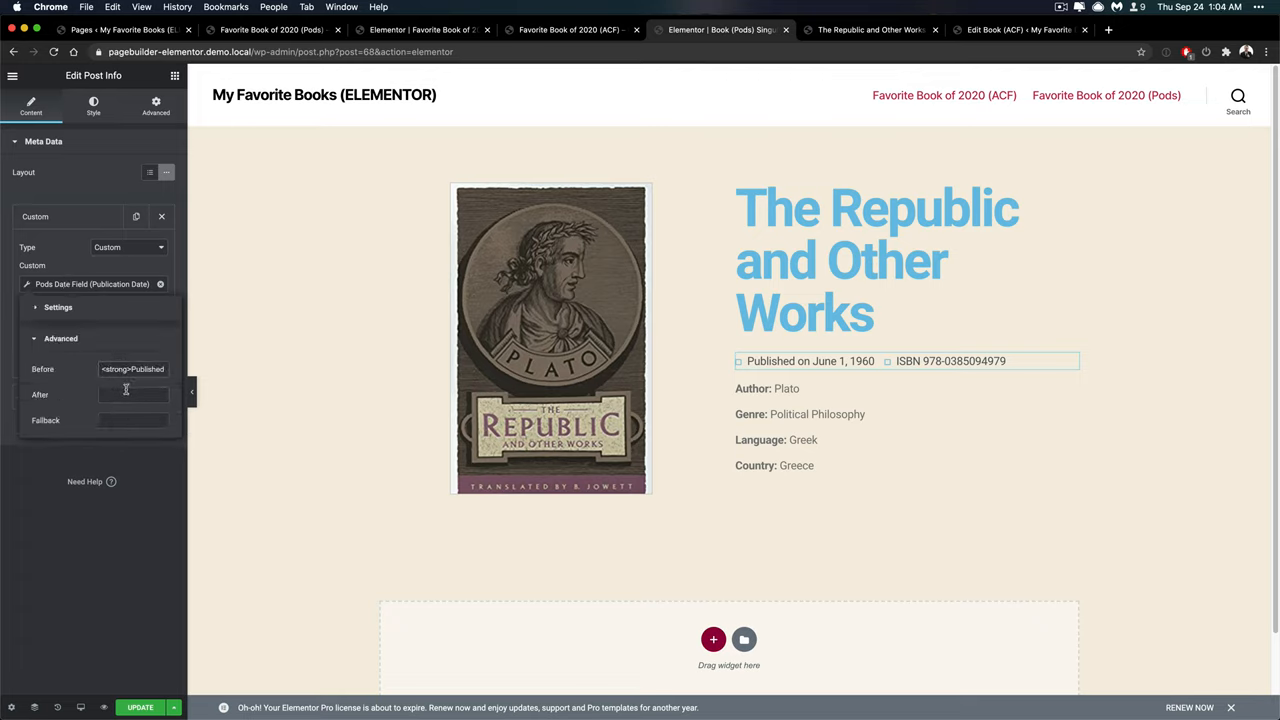
left_click(60, 338)
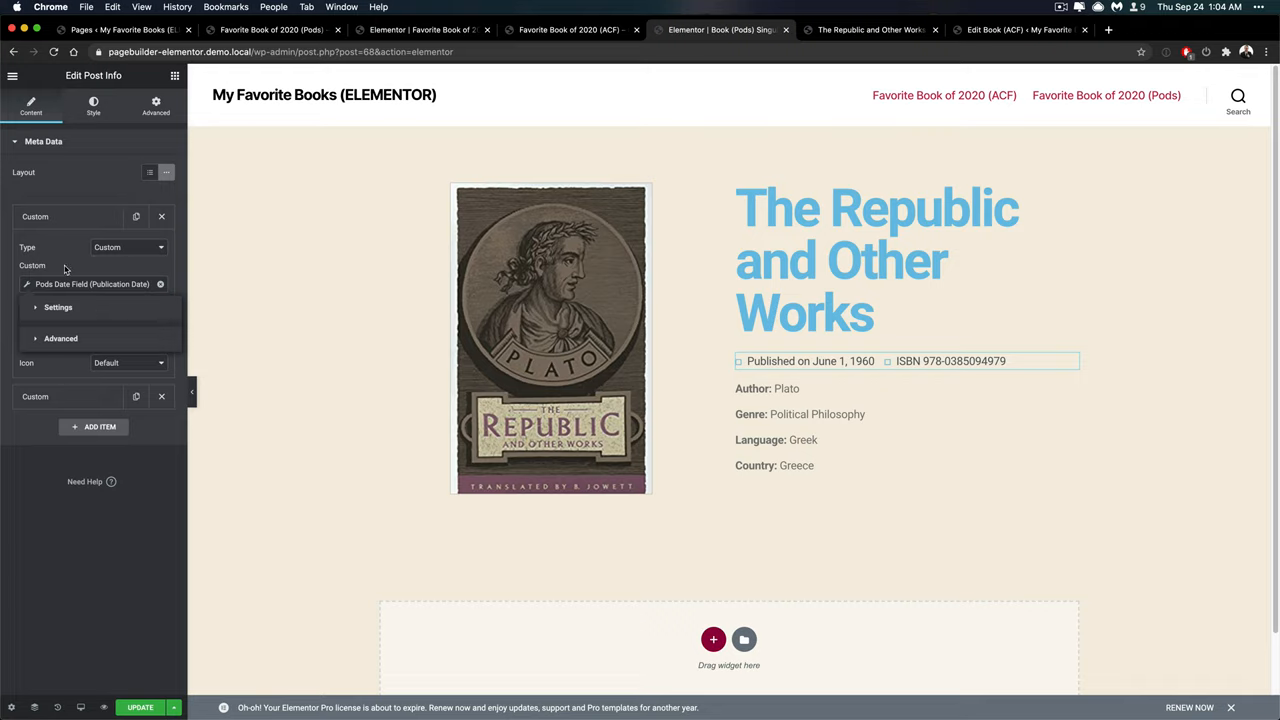
Confirm the author line keeps the Author Pods field, then move to the Edit Book (ACF) page.
left_click(58, 308)
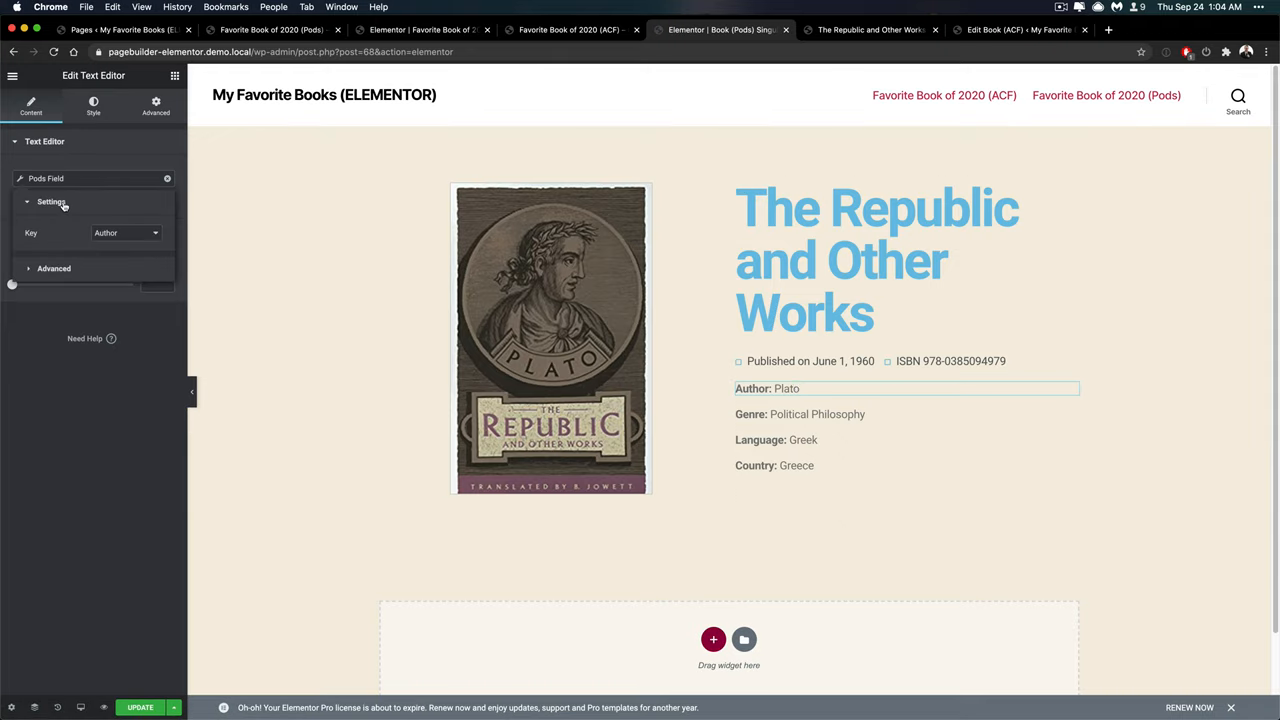
left_click(124, 232)
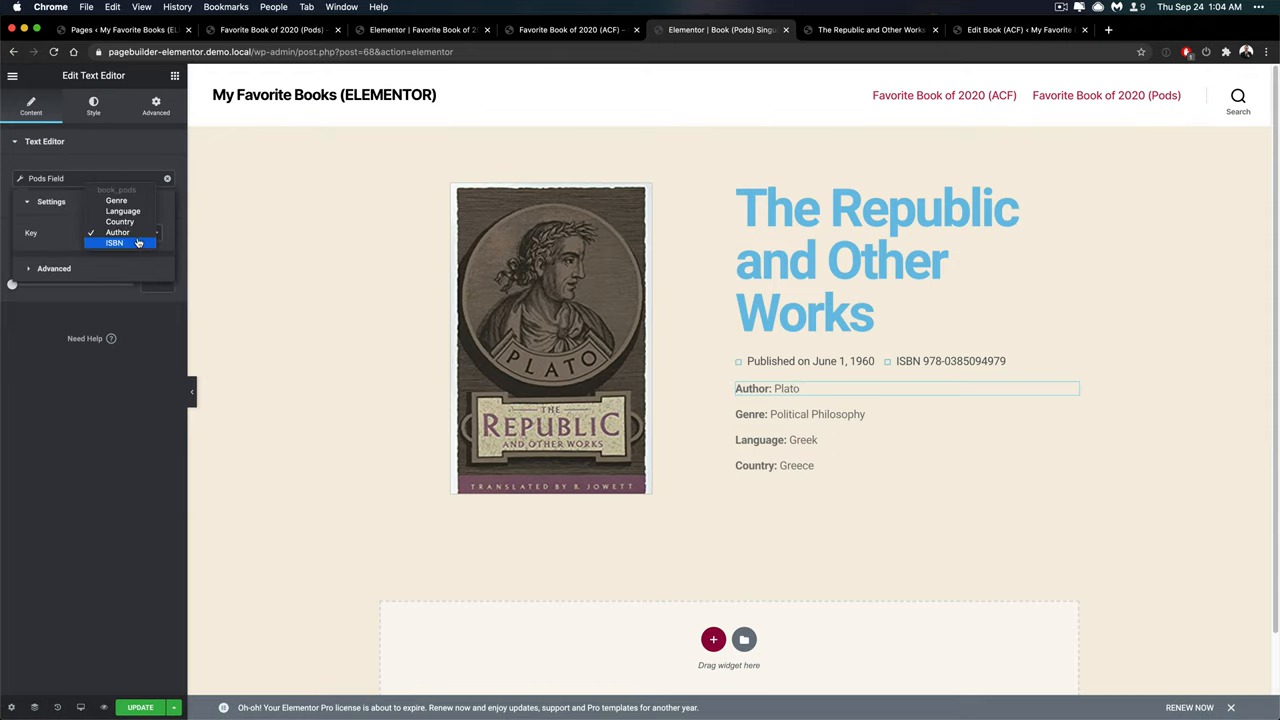
left_click(116, 232)
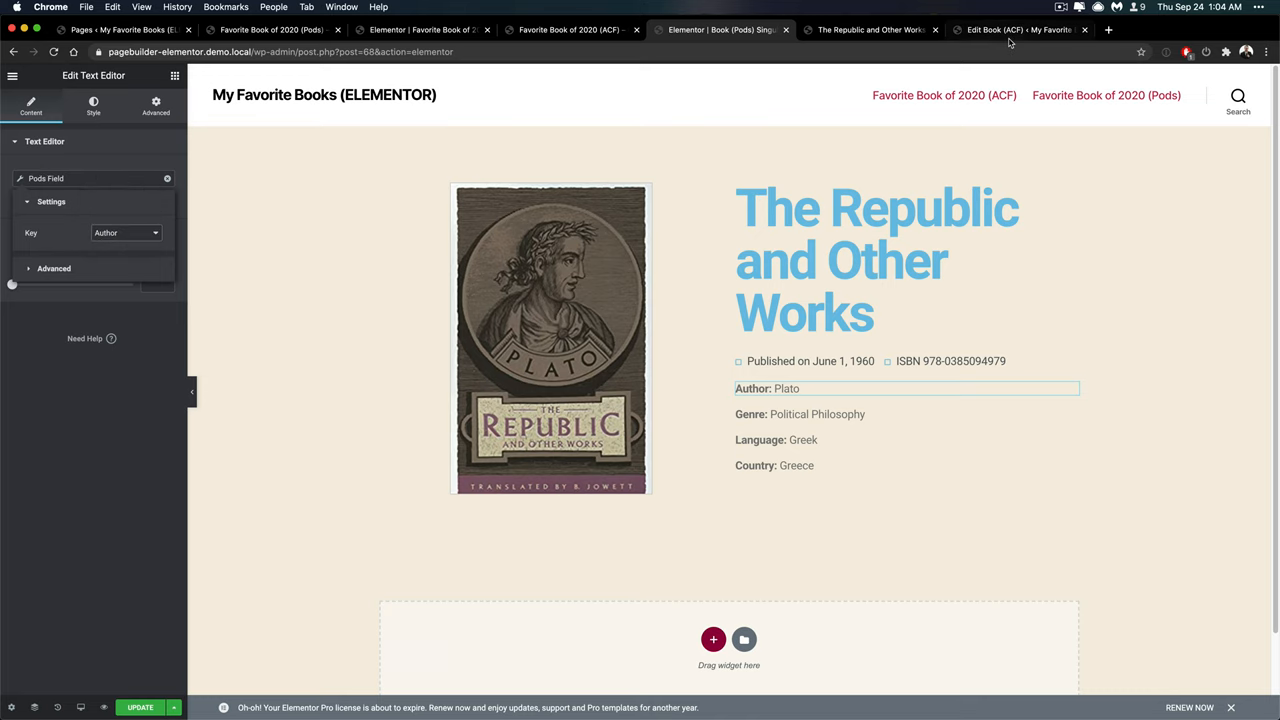
left_click(1016, 30)
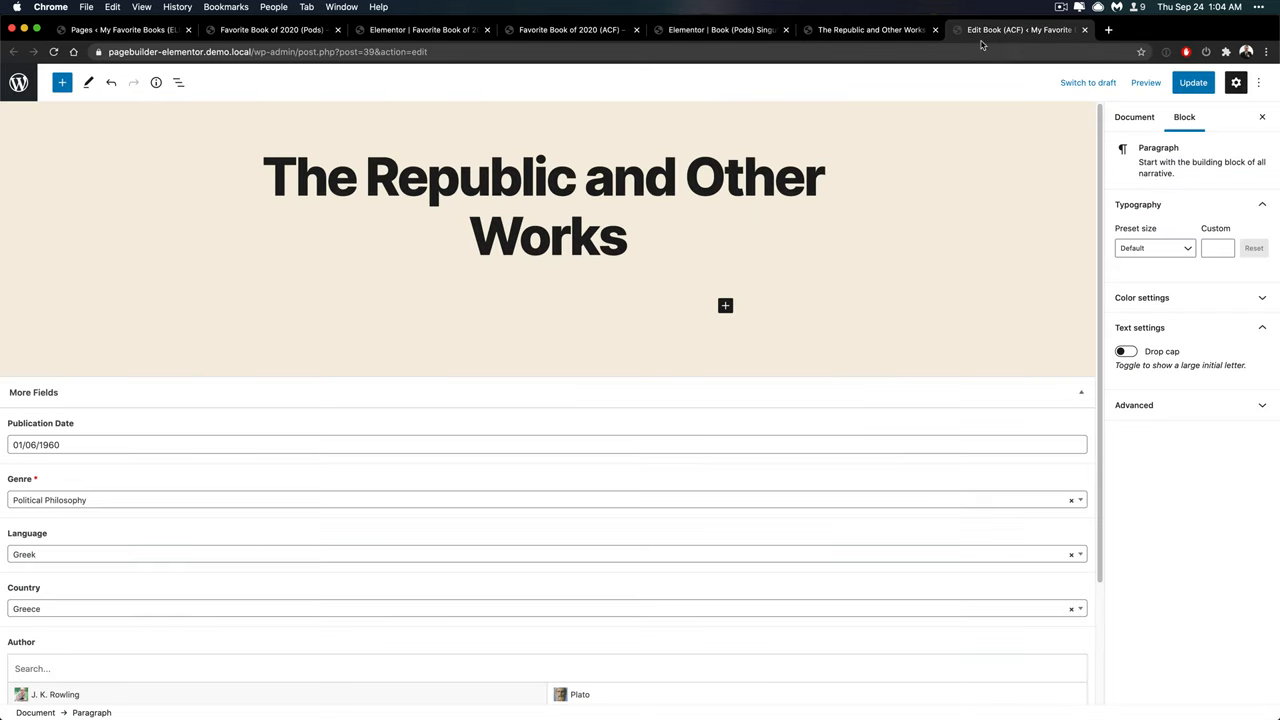
Launch the Book (ACF) Singular template in Elementor from the admin bar.
left_click(868, 30)
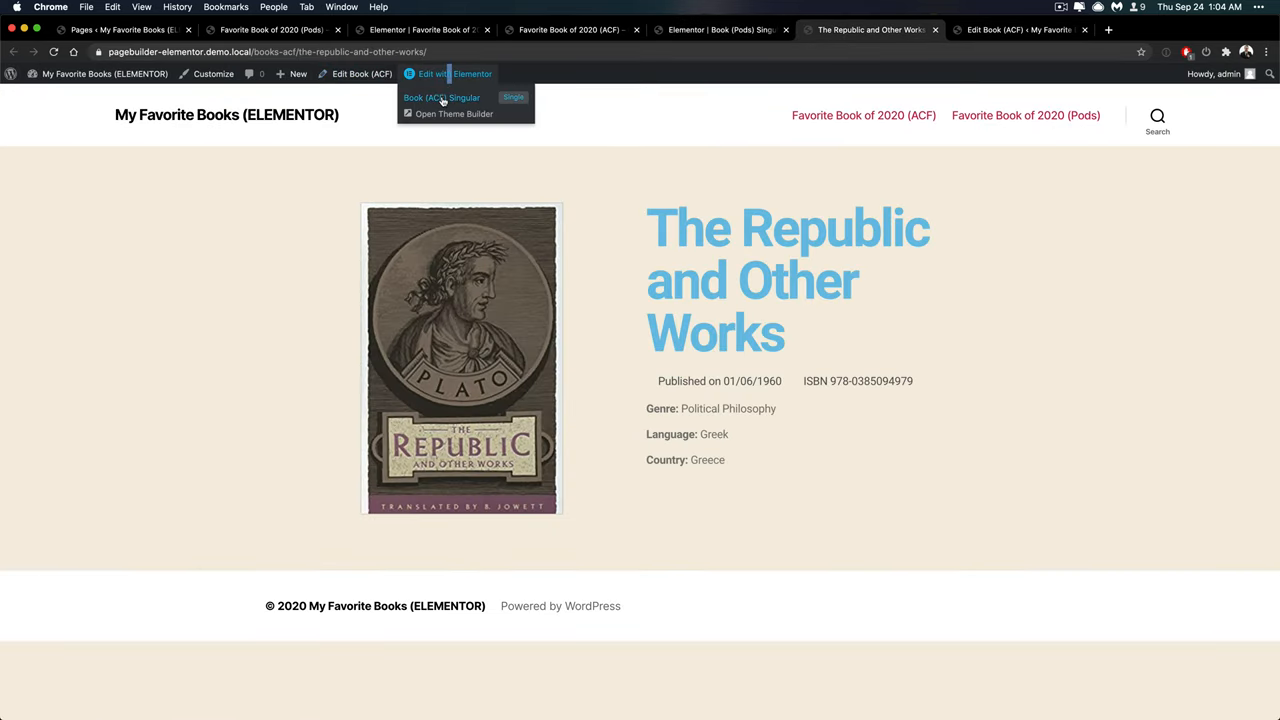
left_click(440, 96)
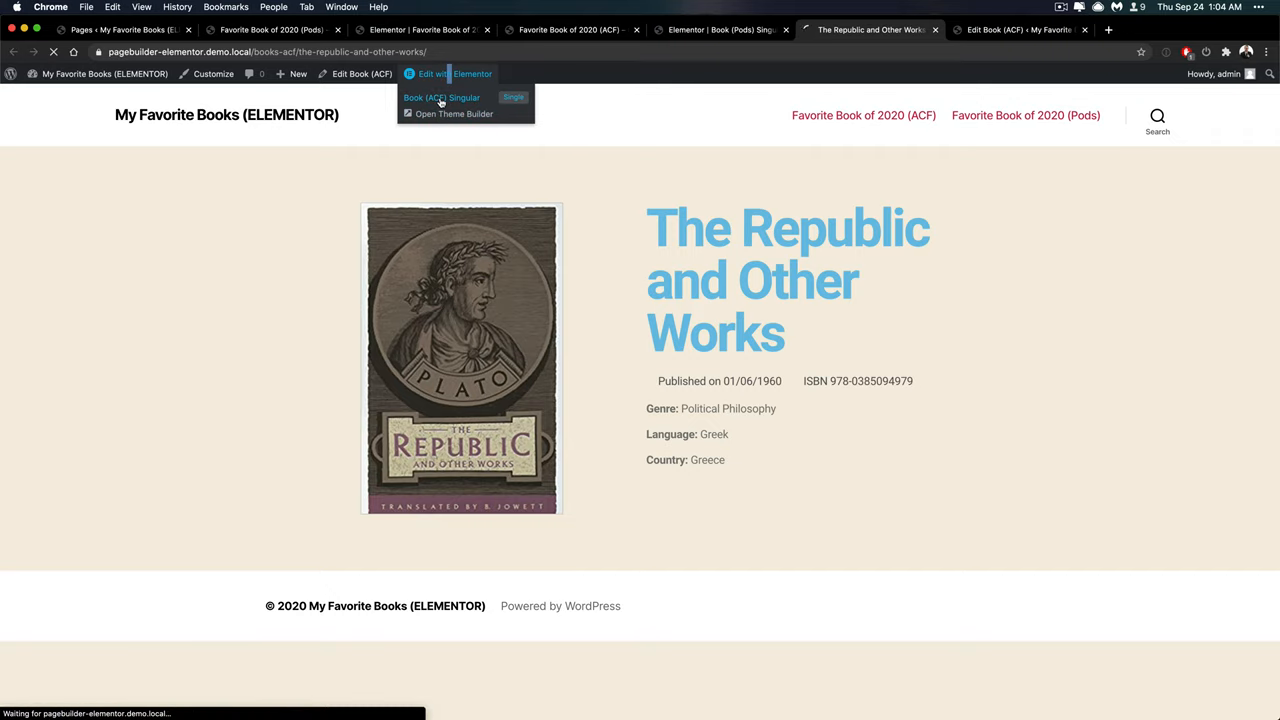
left_click(440, 96)
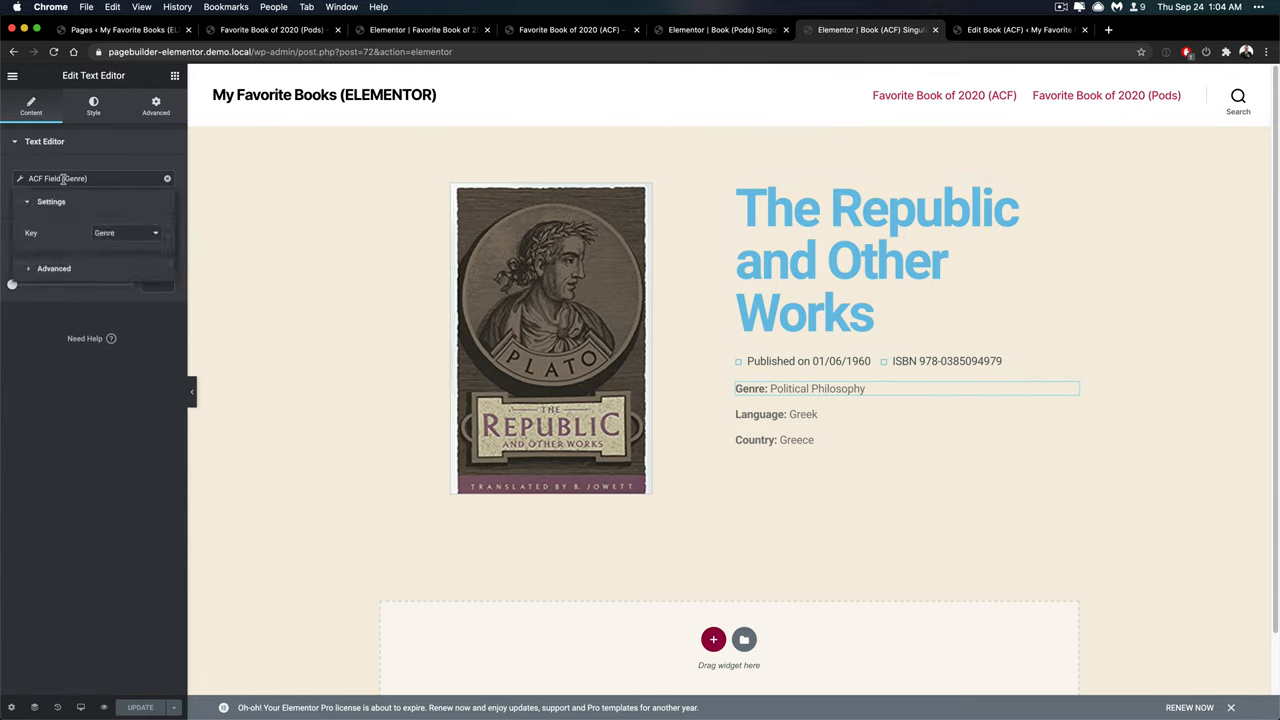
Replace the genre widget's old dynamic field with a fresh ACF Field tag, key still unchosen.
left_click(124, 232)
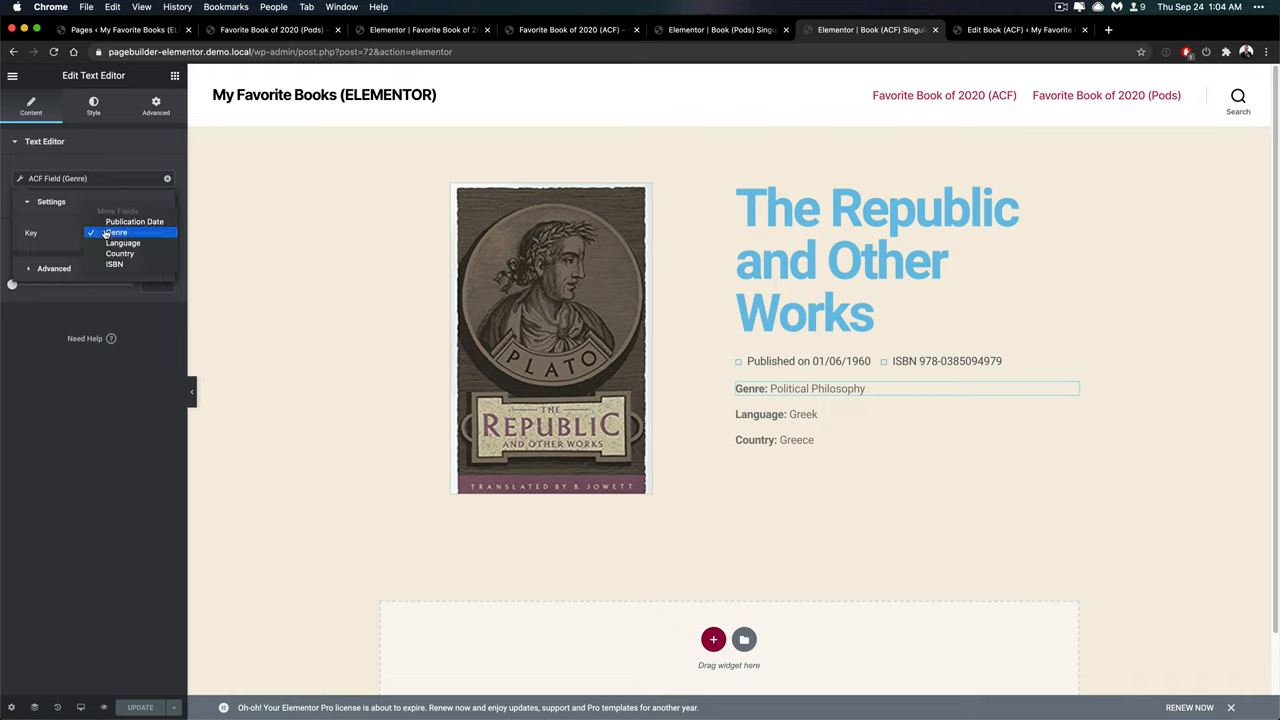
mouse_move(74, 216)
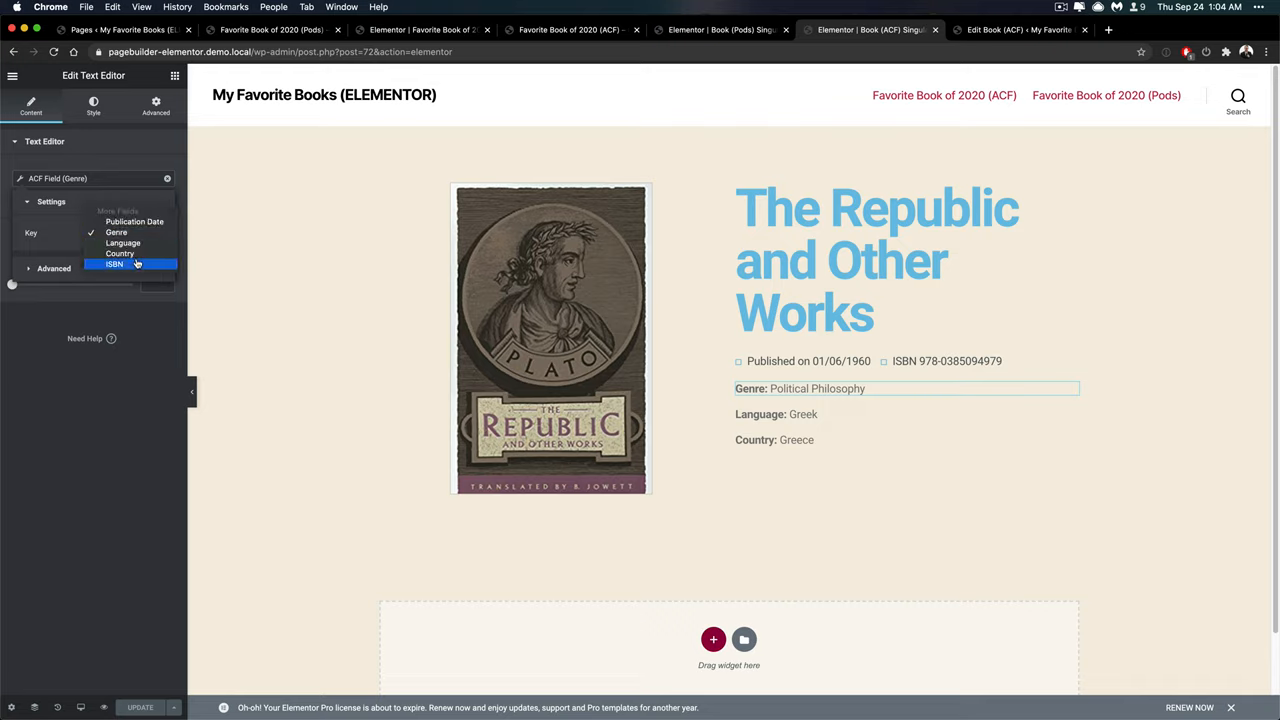
left_click(116, 232)
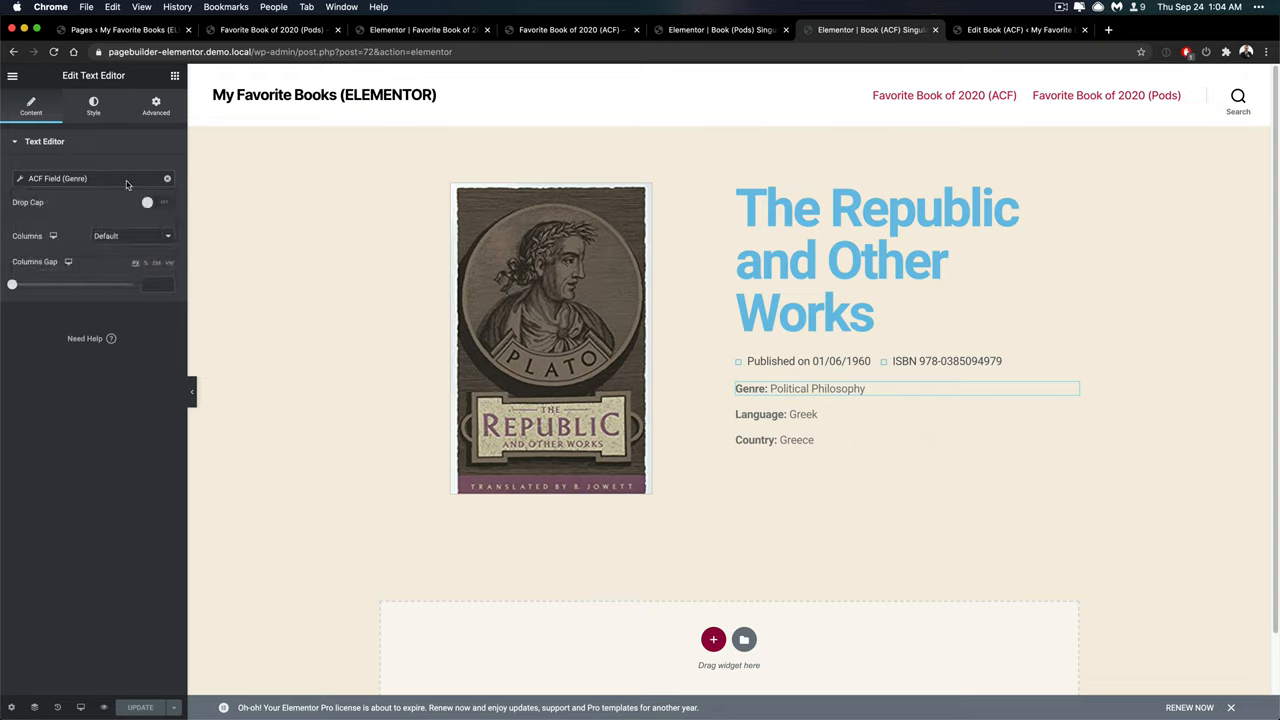
left_click(168, 178)
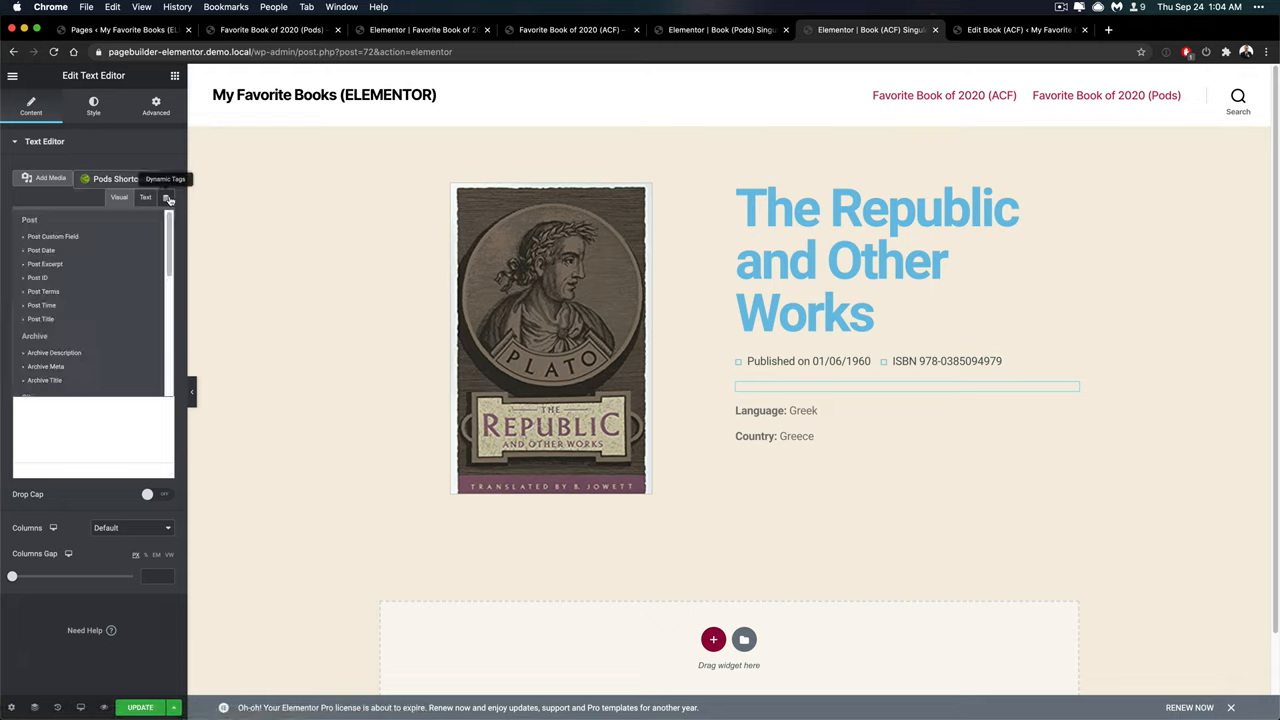
scroll("down", 3)
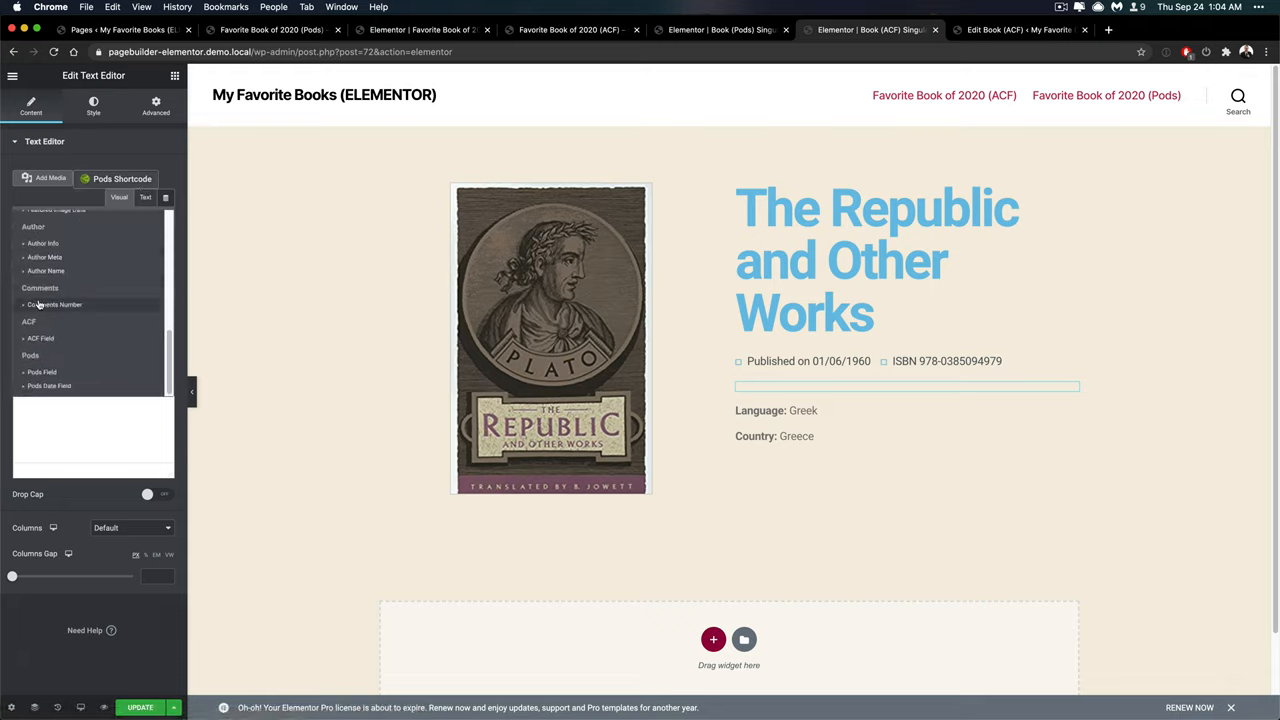
left_click(40, 338)
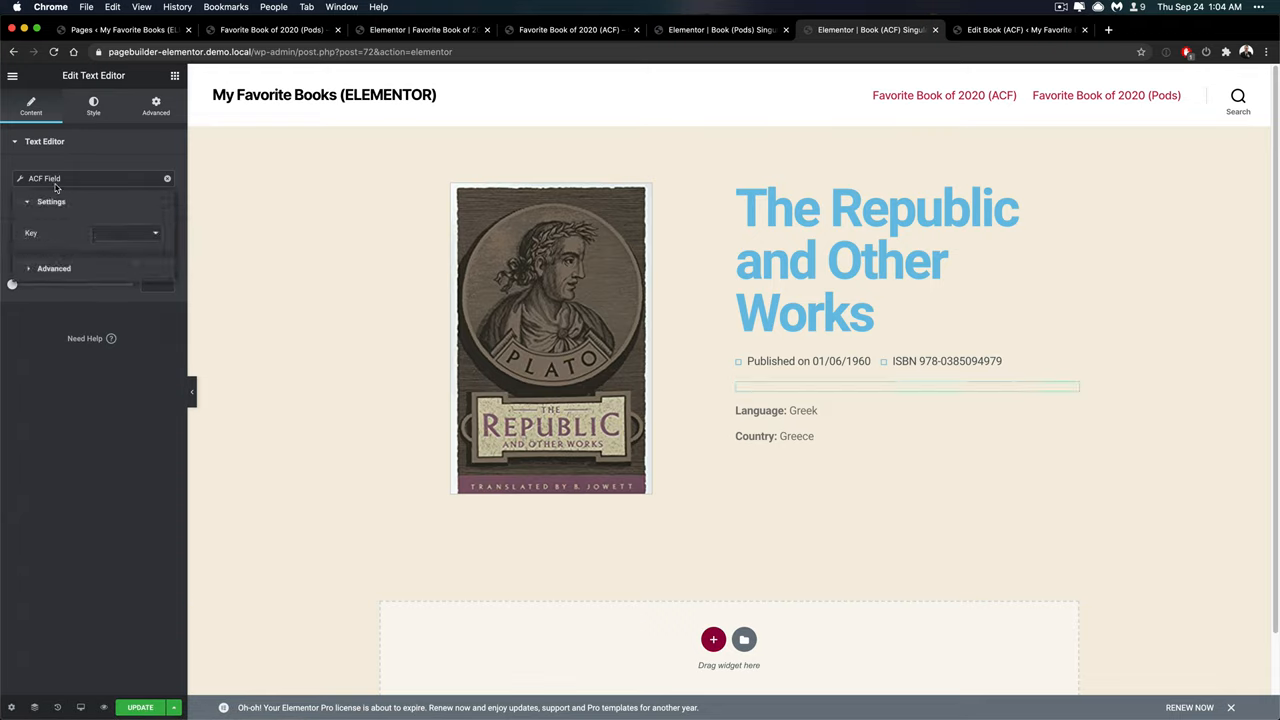
left_click(124, 232)
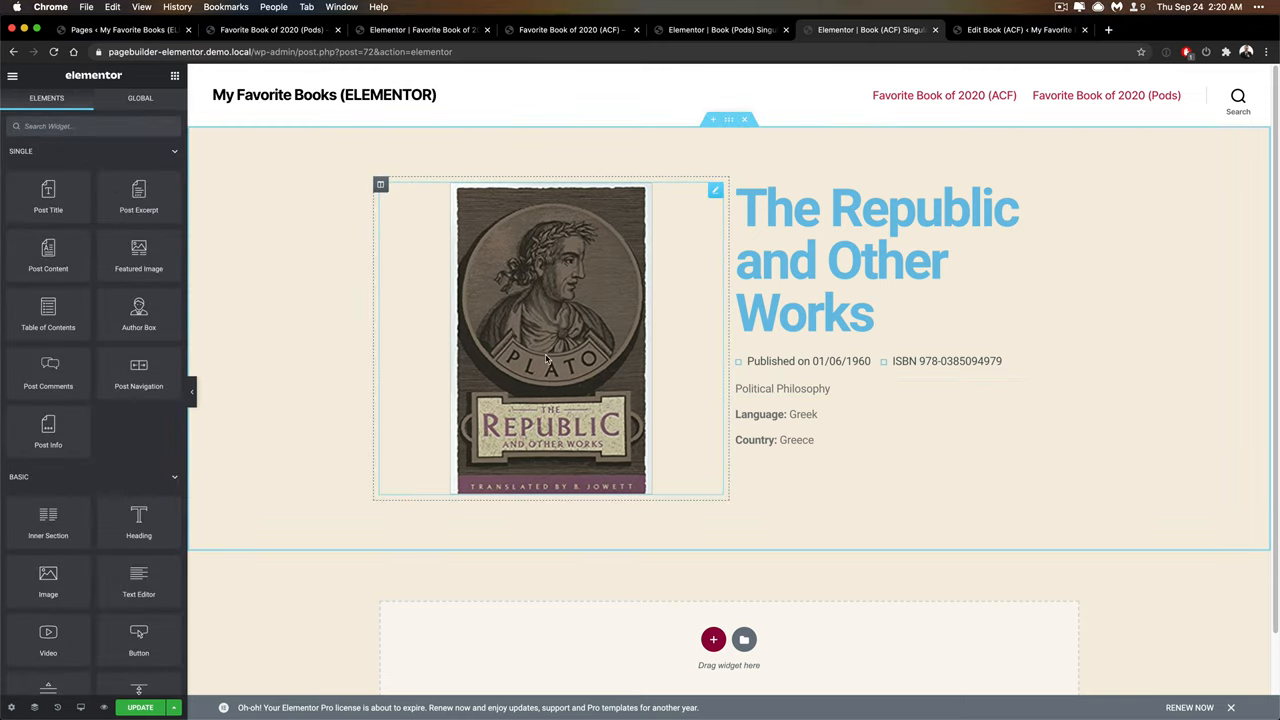
Show Genre as plain Political Philosophy with no label and review the template preview.
scroll("up", 3)
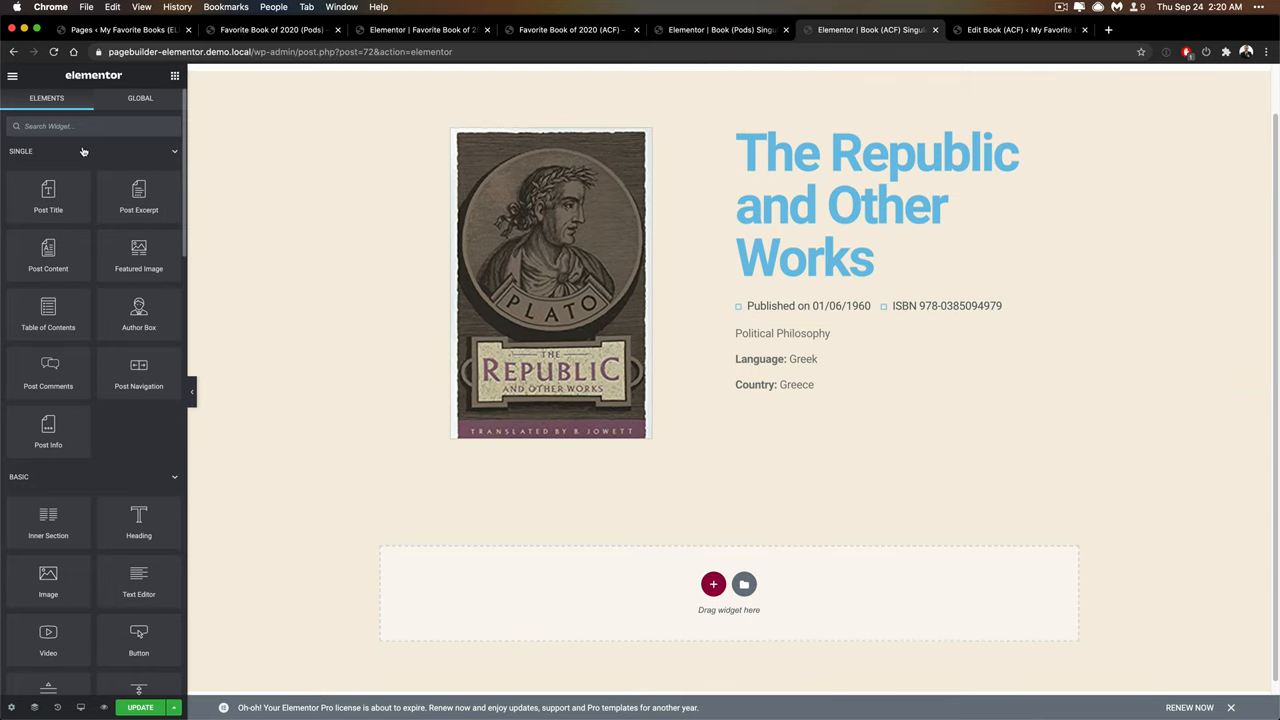
left_click(550, 284)
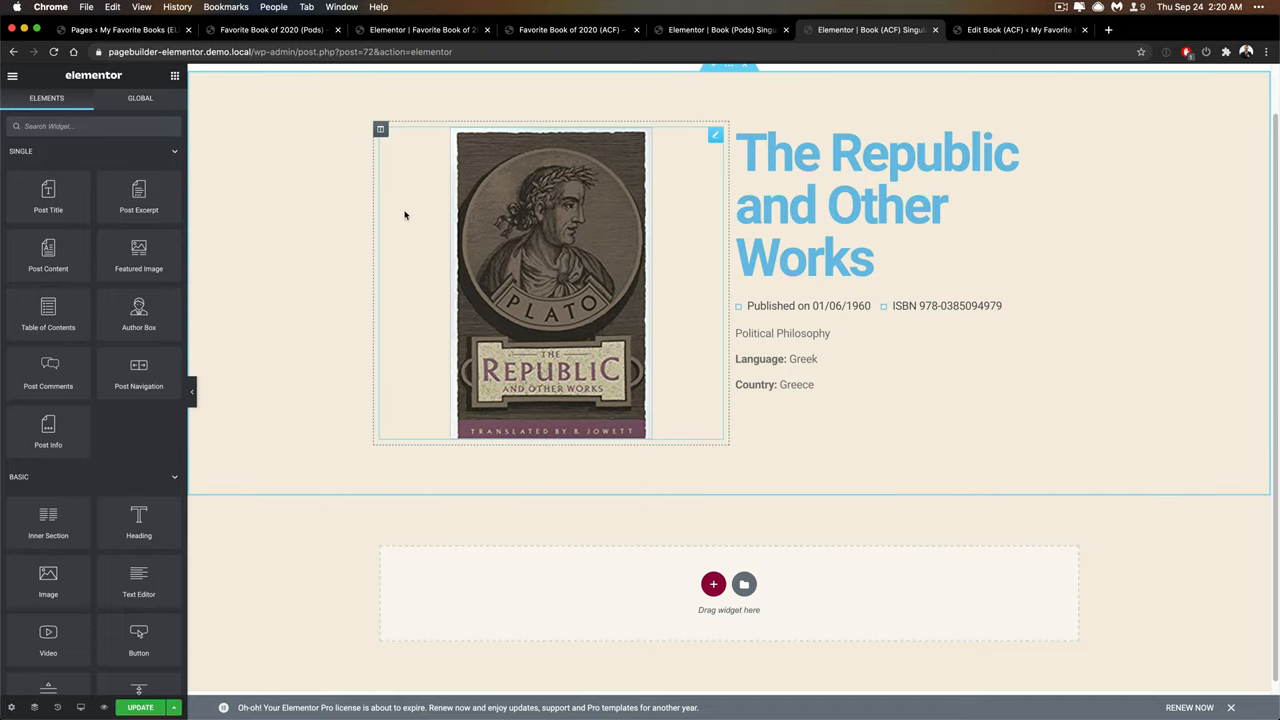
scroll("up", 3)
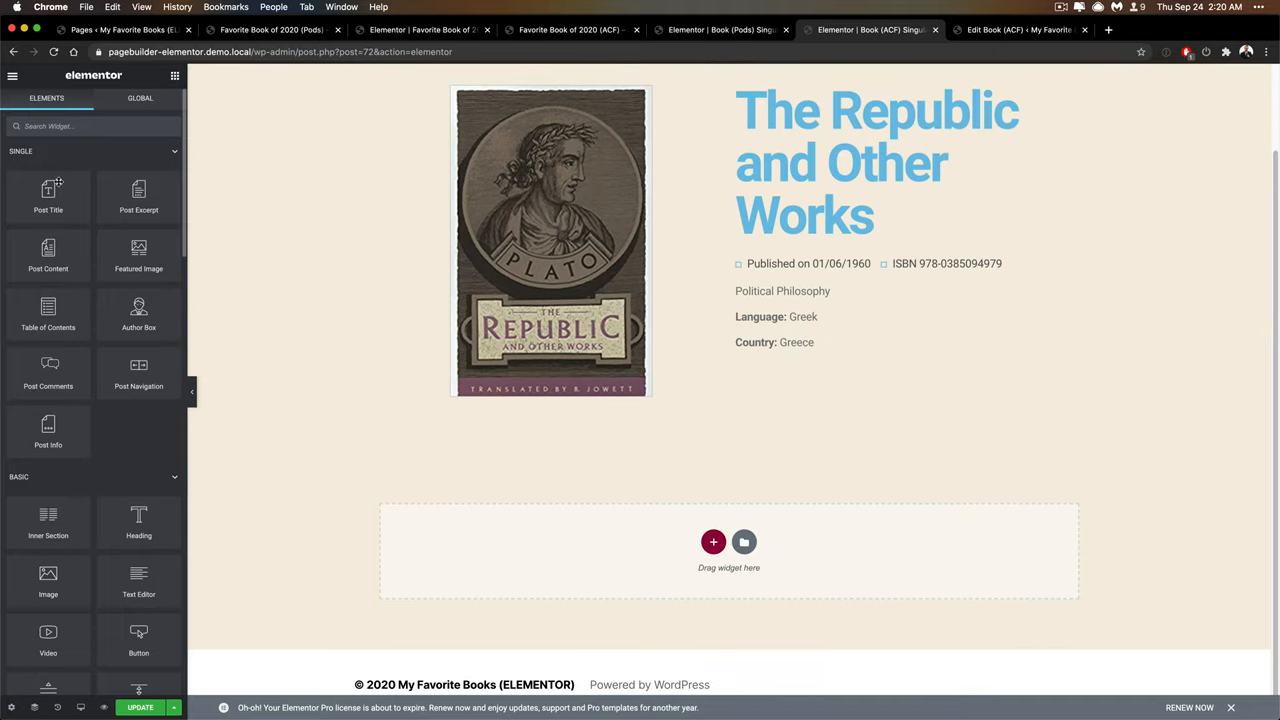
mouse_move(48, 308)
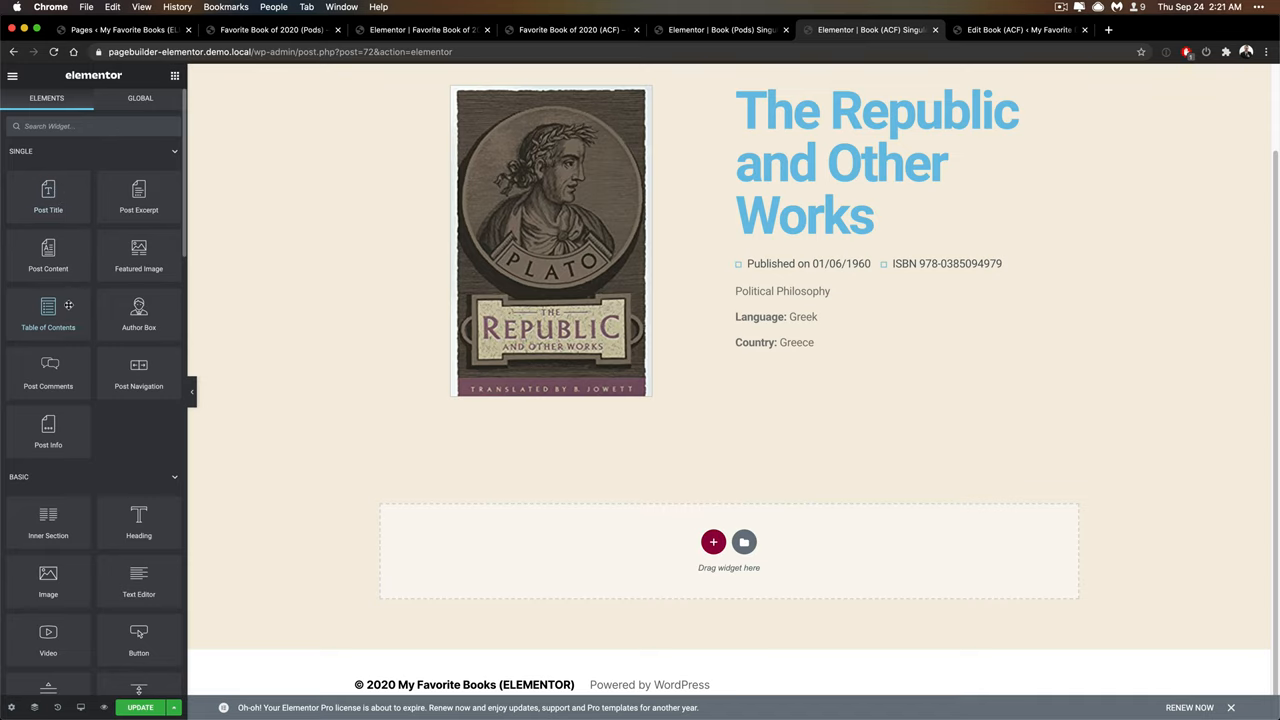
scroll("up", 3)
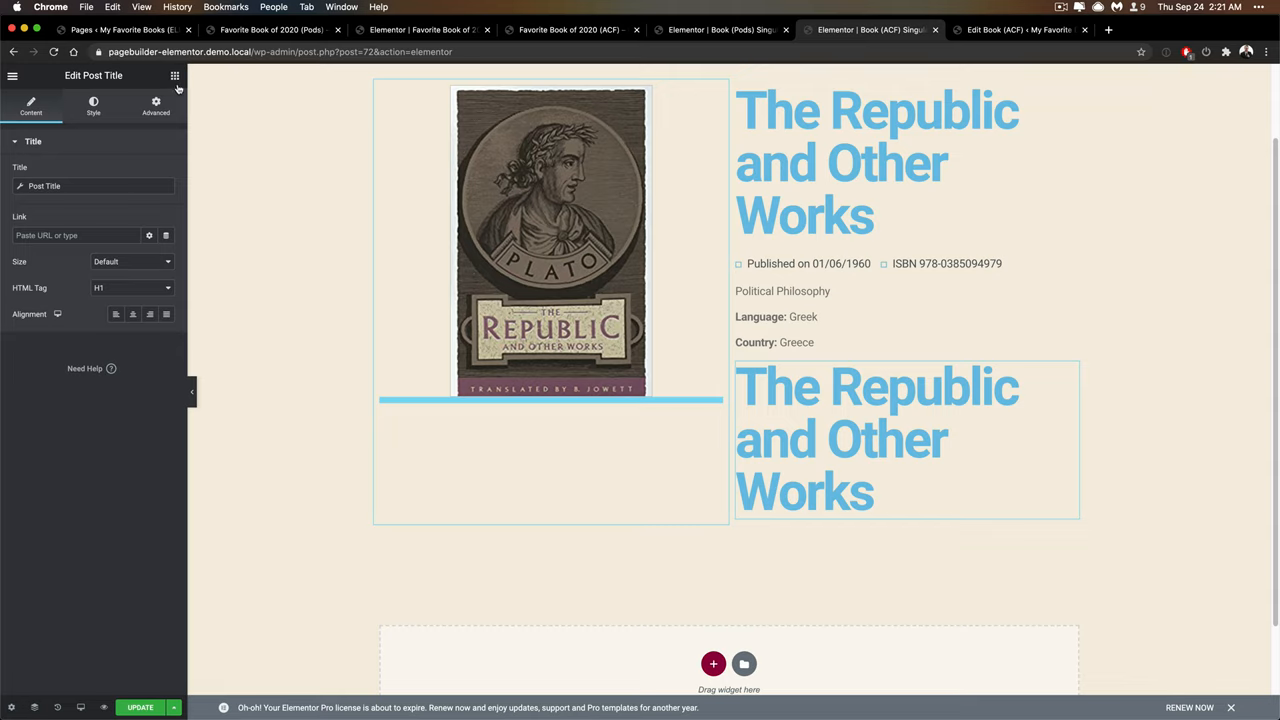
left_click(174, 76)
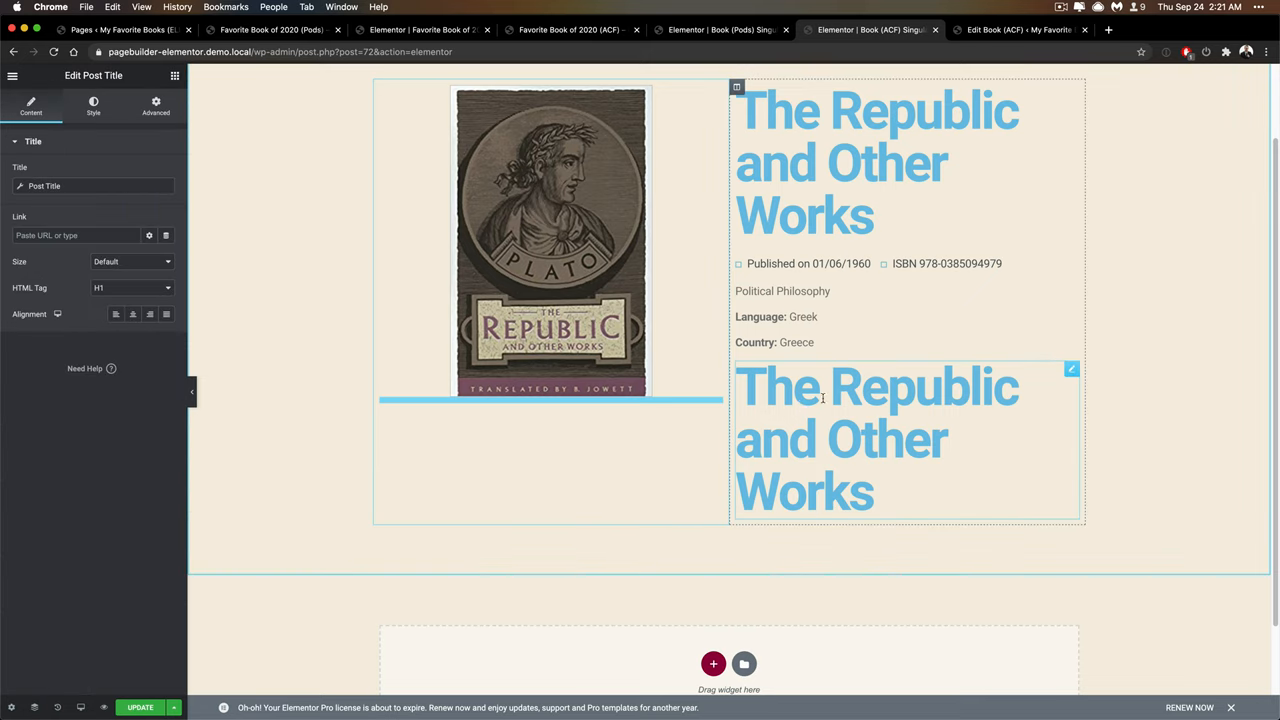
mouse_move(1002, 380)
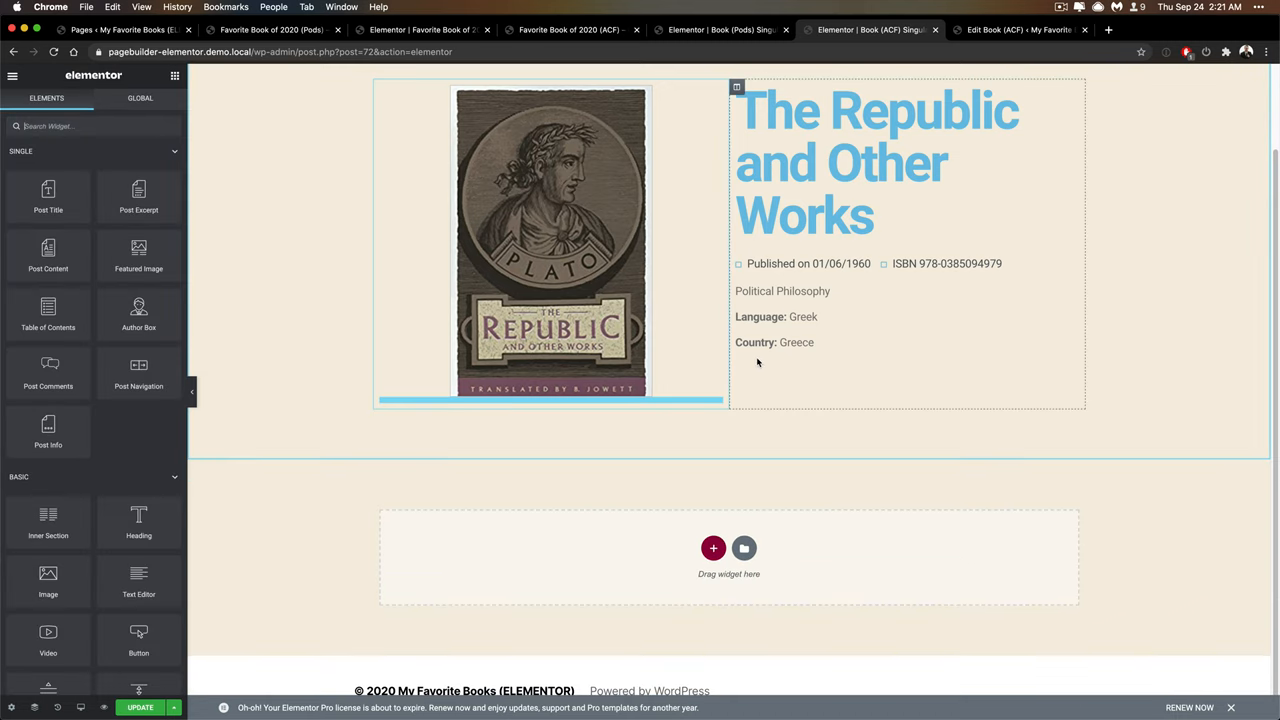
left_click(550, 240)
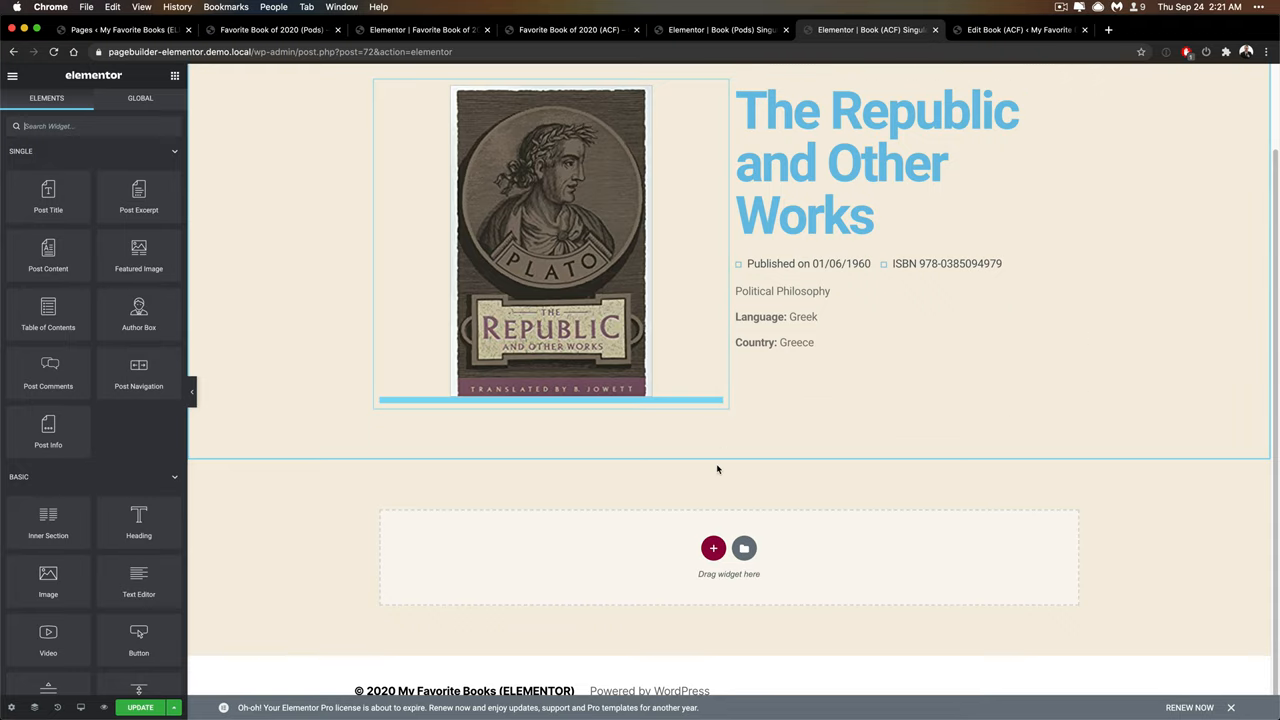
mouse_move(712, 548)
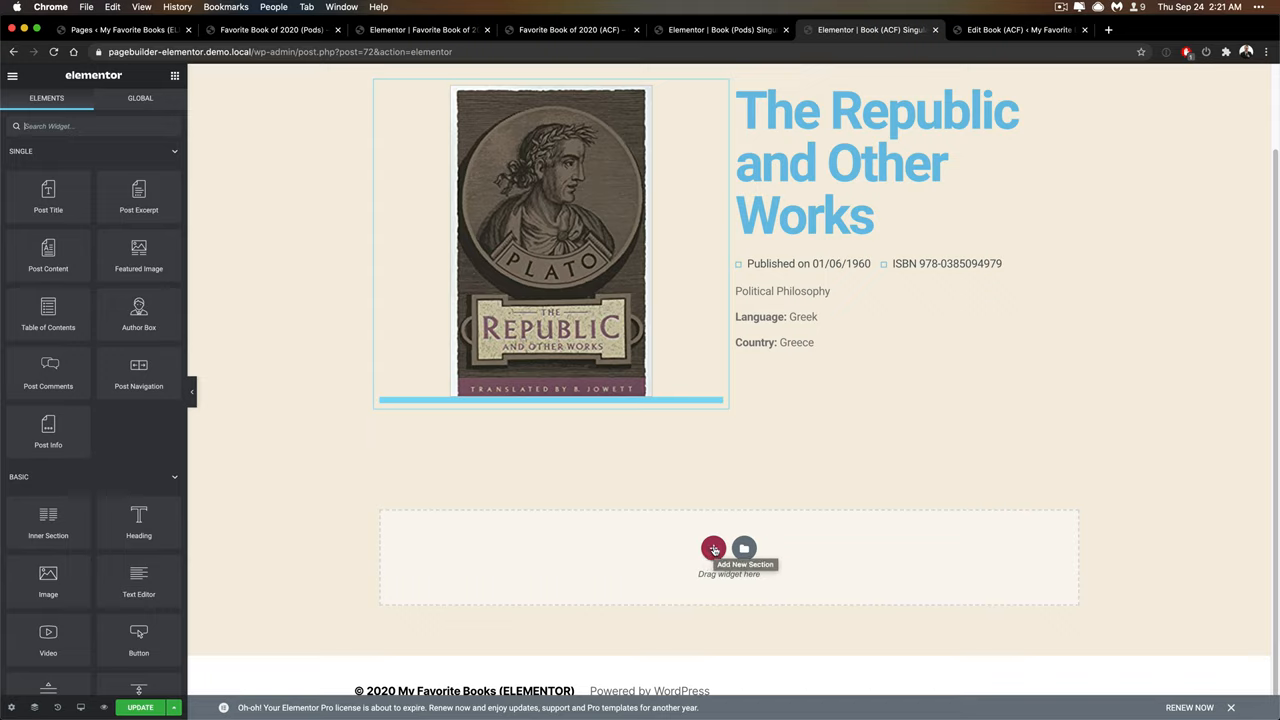
mouse_move(744, 548)
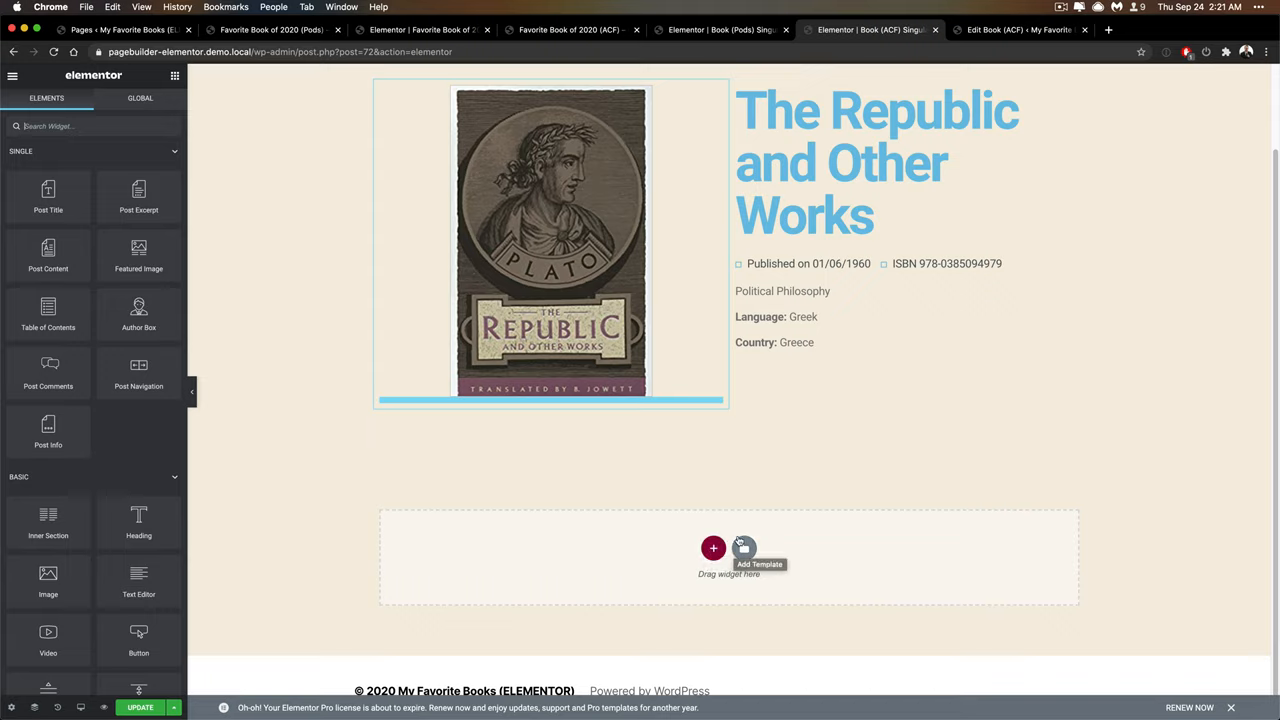
mouse_move(766, 452)
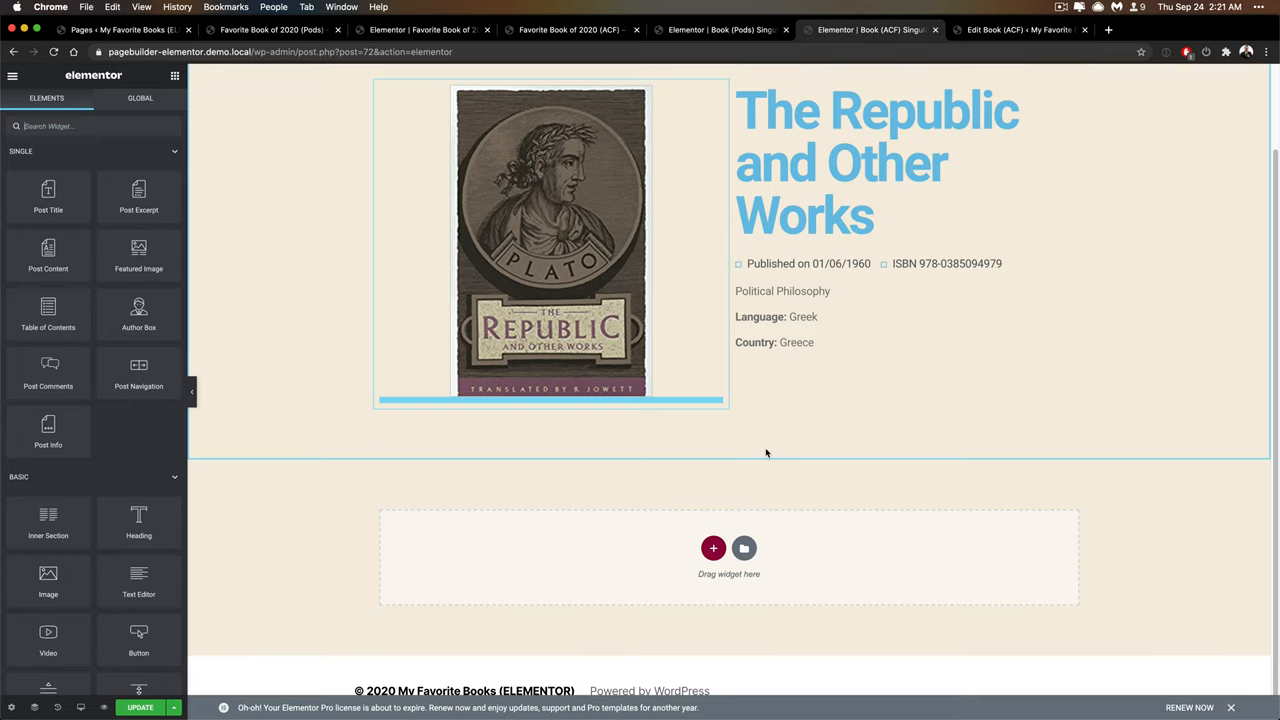
scroll("up", 3)
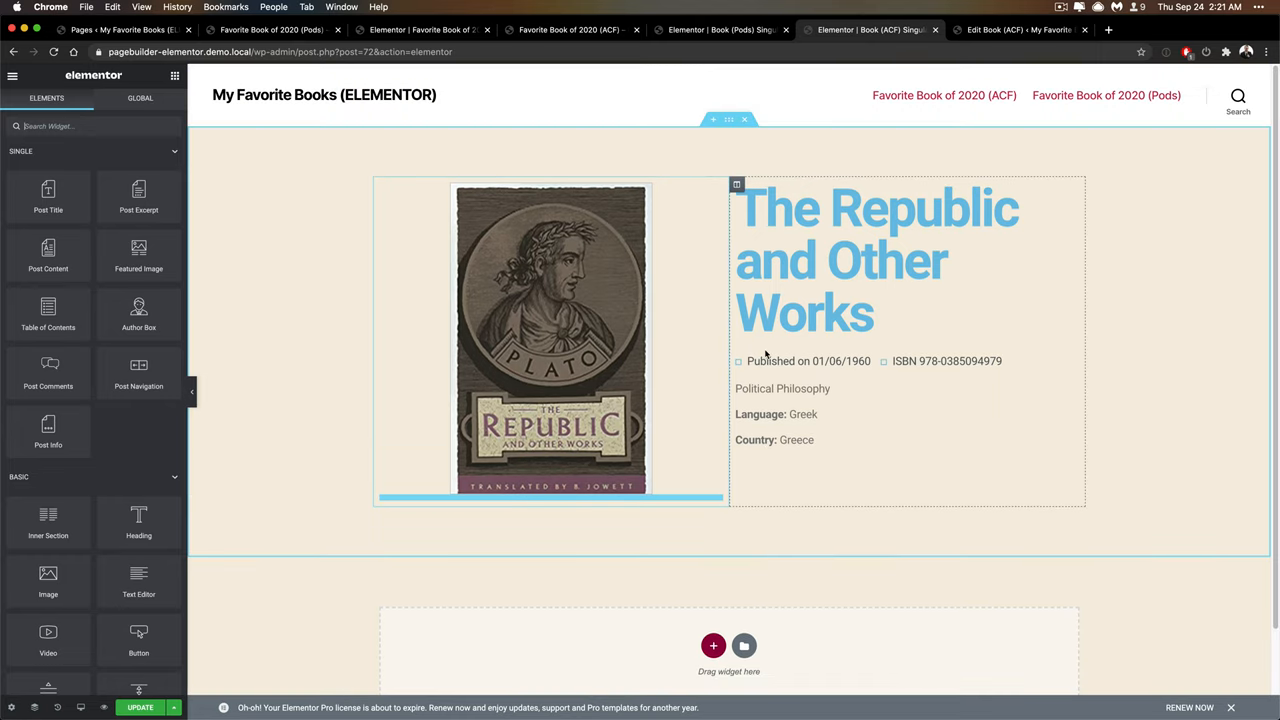